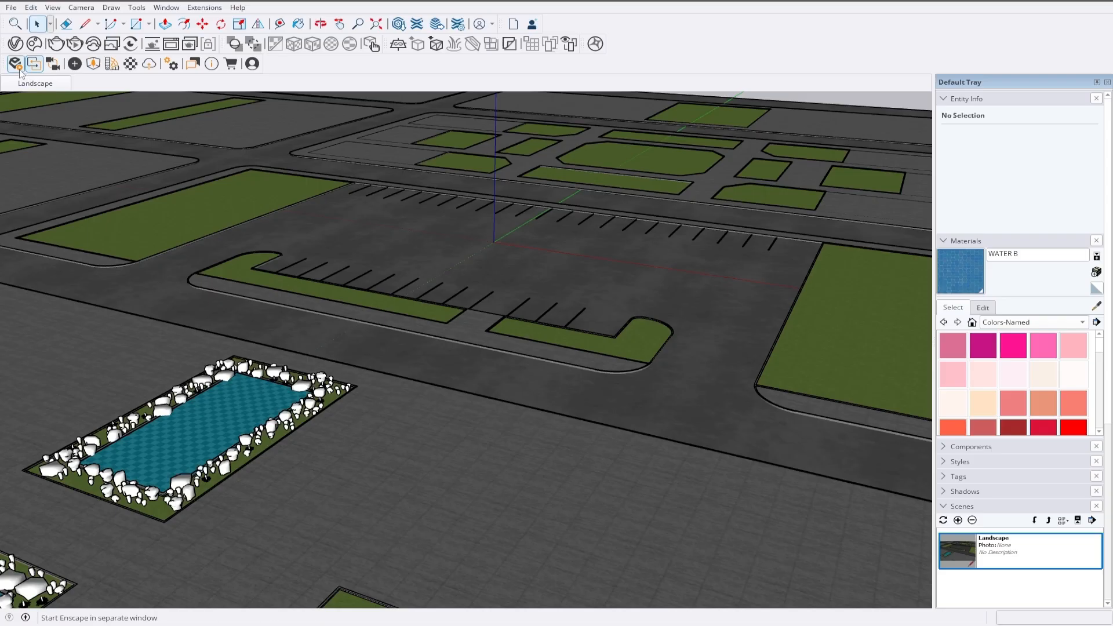
# Start Enscape and export the checked Landscape scene as a V-Ray file into the Landscape folder
pyautogui.click(15, 63)
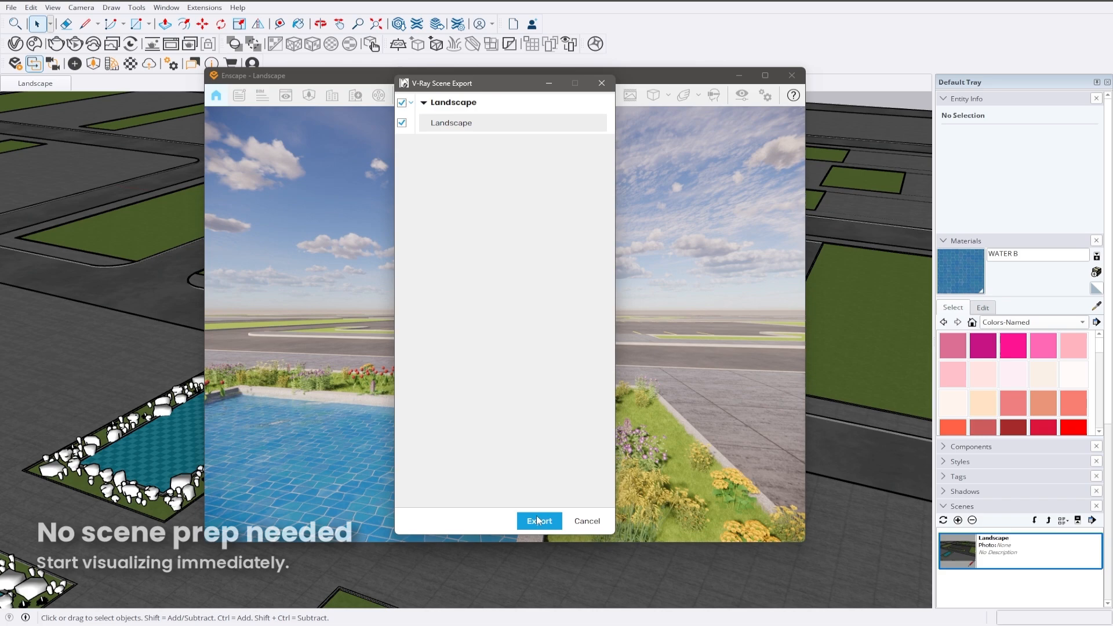
pyautogui.click(538, 521)
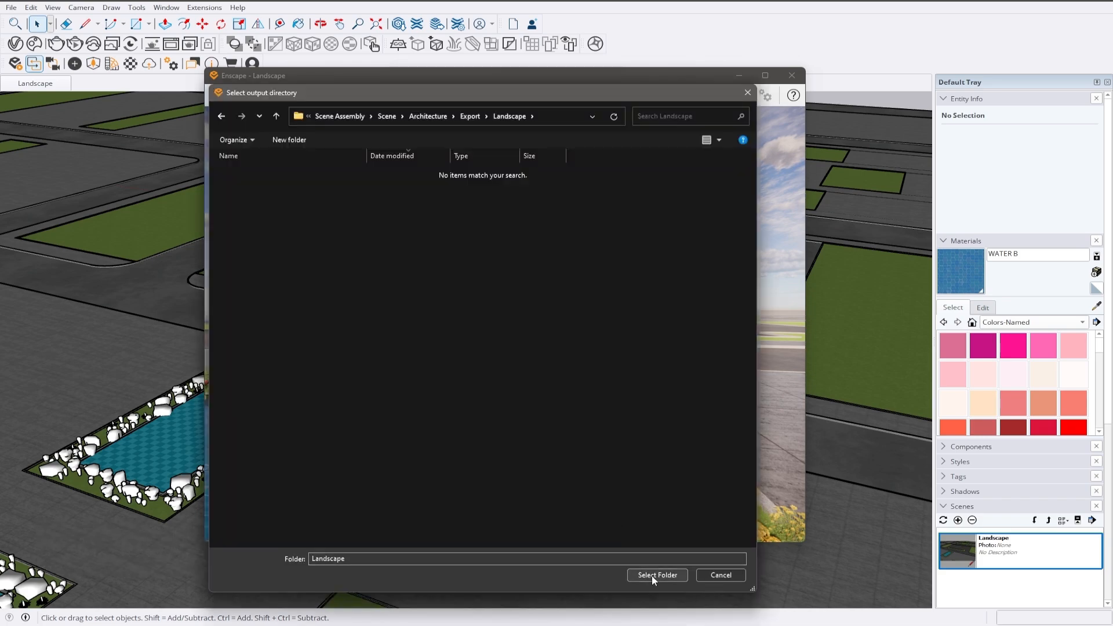
pyautogui.click(656, 575)
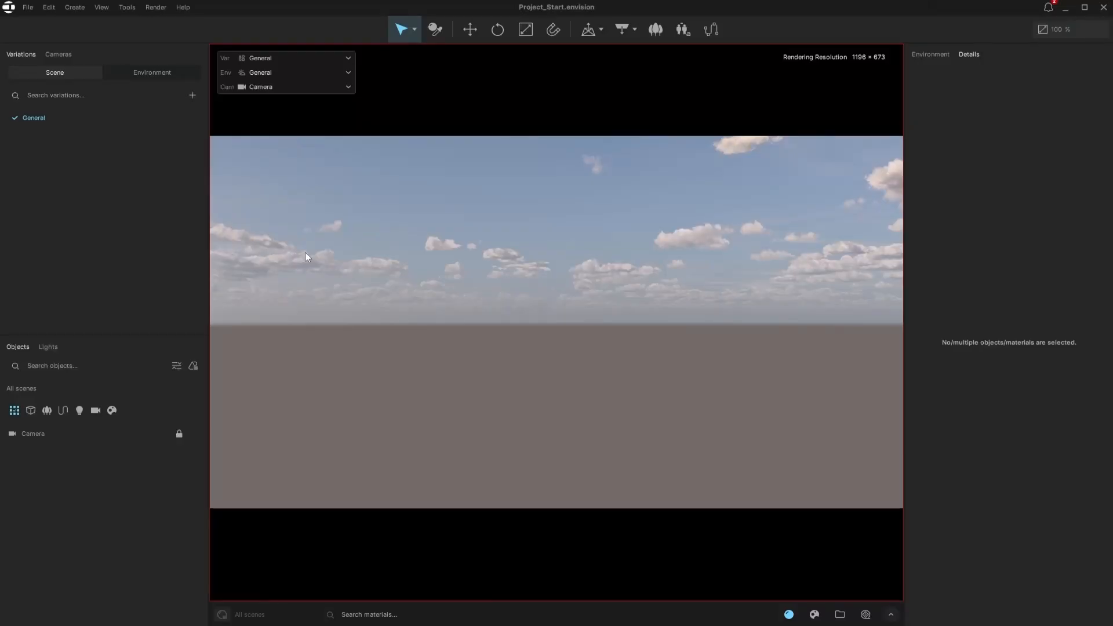
# Link the exported Enscape Landscape vrscene into the Envision project
pyautogui.click(28, 7)
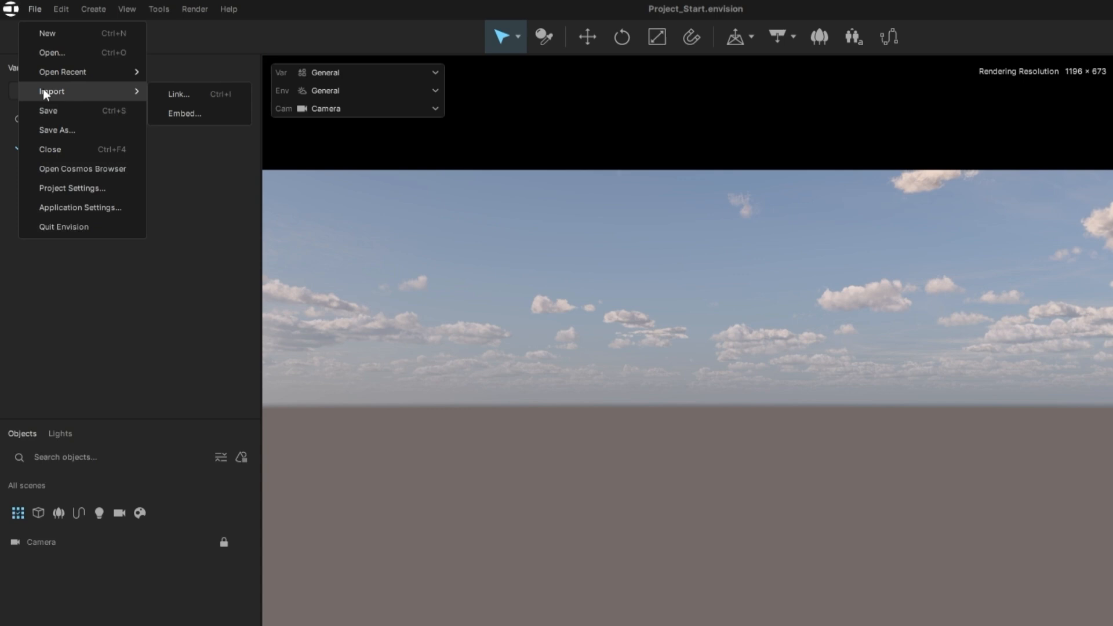
pyautogui.click(178, 94)
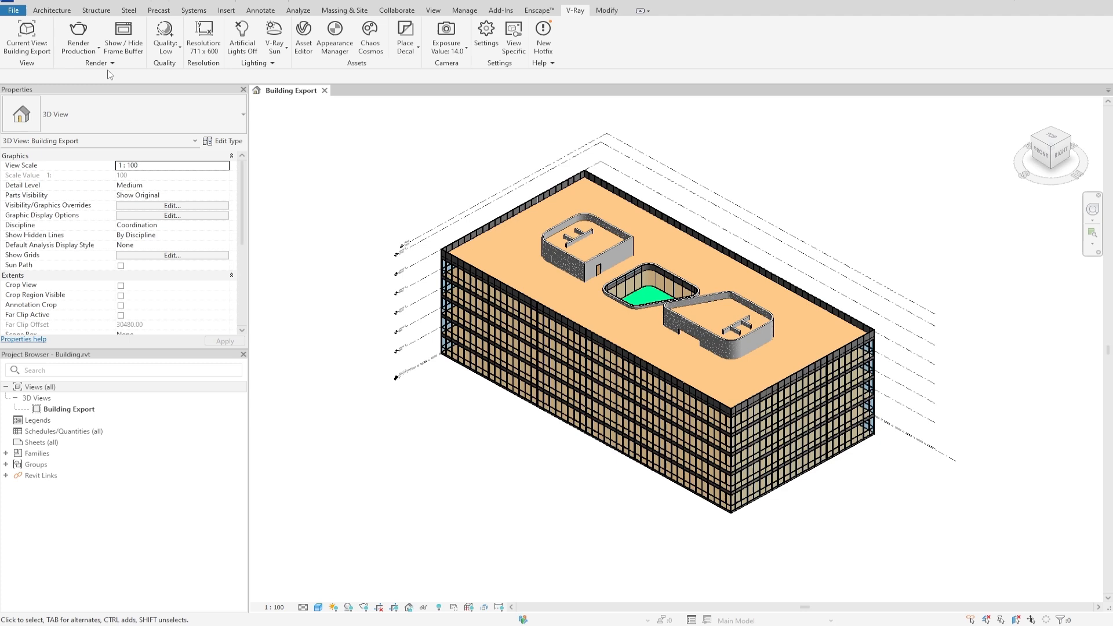
pyautogui.click(111, 62)
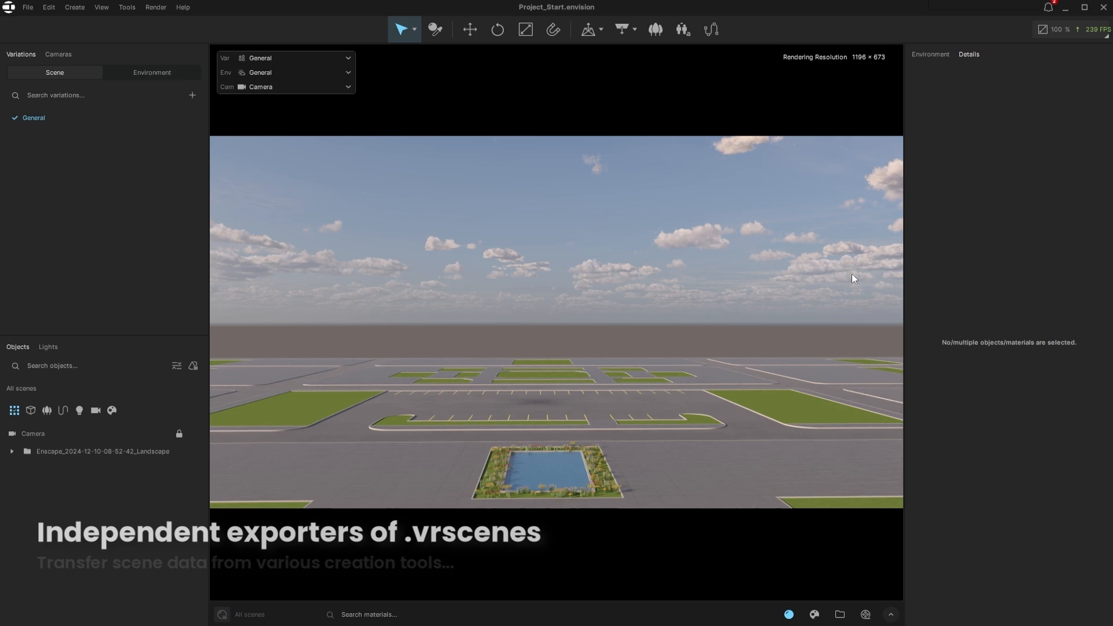
# Link Building Export.vrscene from the Building folder into the project
pyautogui.click(27, 7)
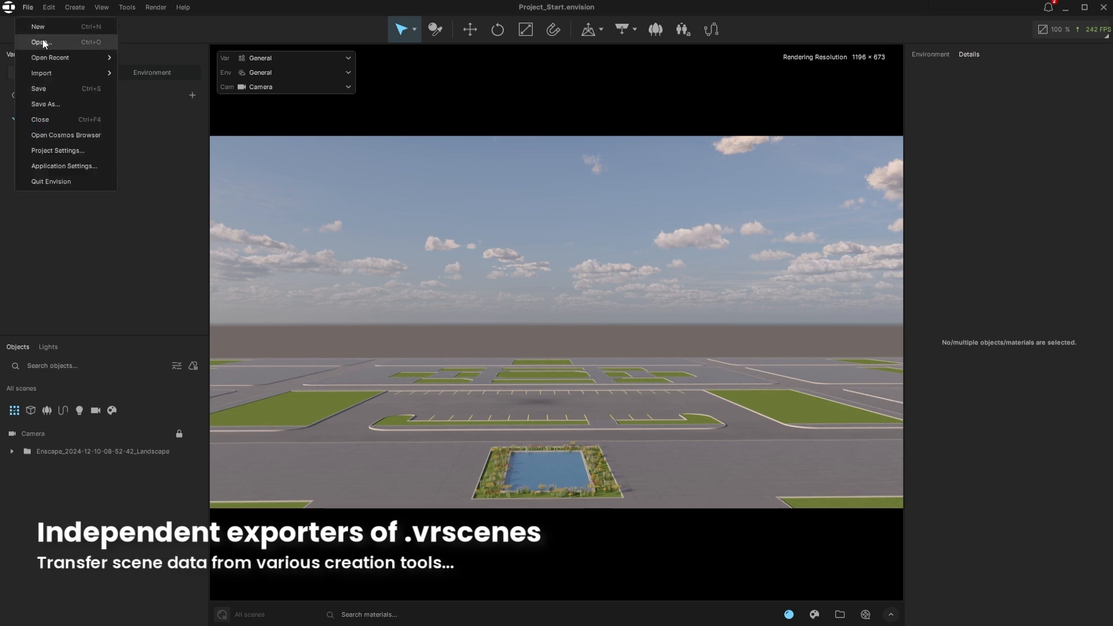
pyautogui.click(41, 42)
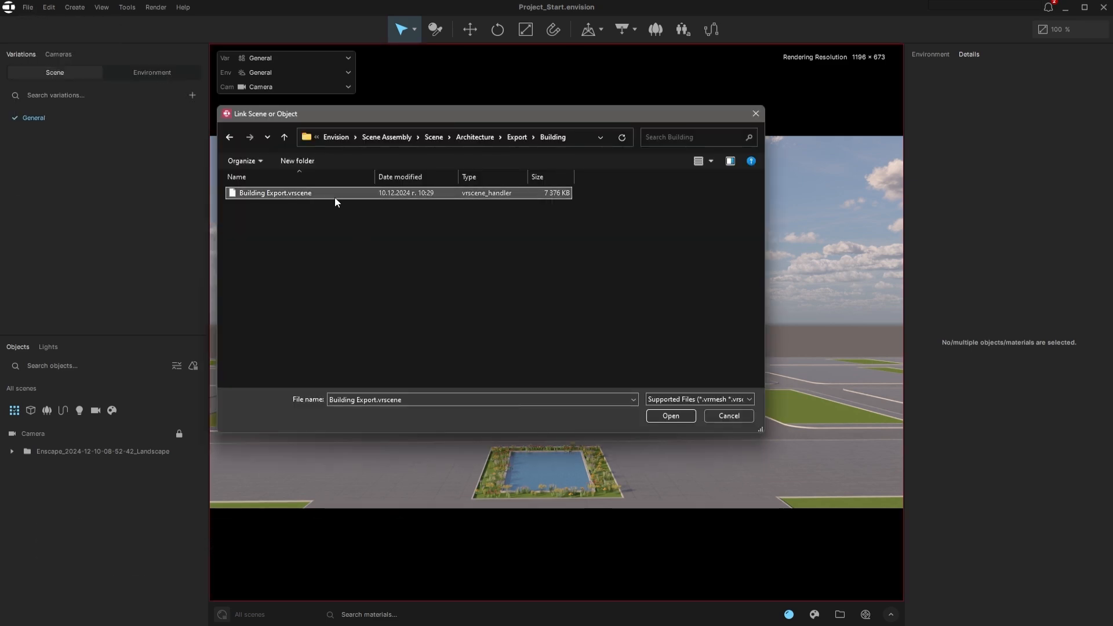
pyautogui.click(670, 416)
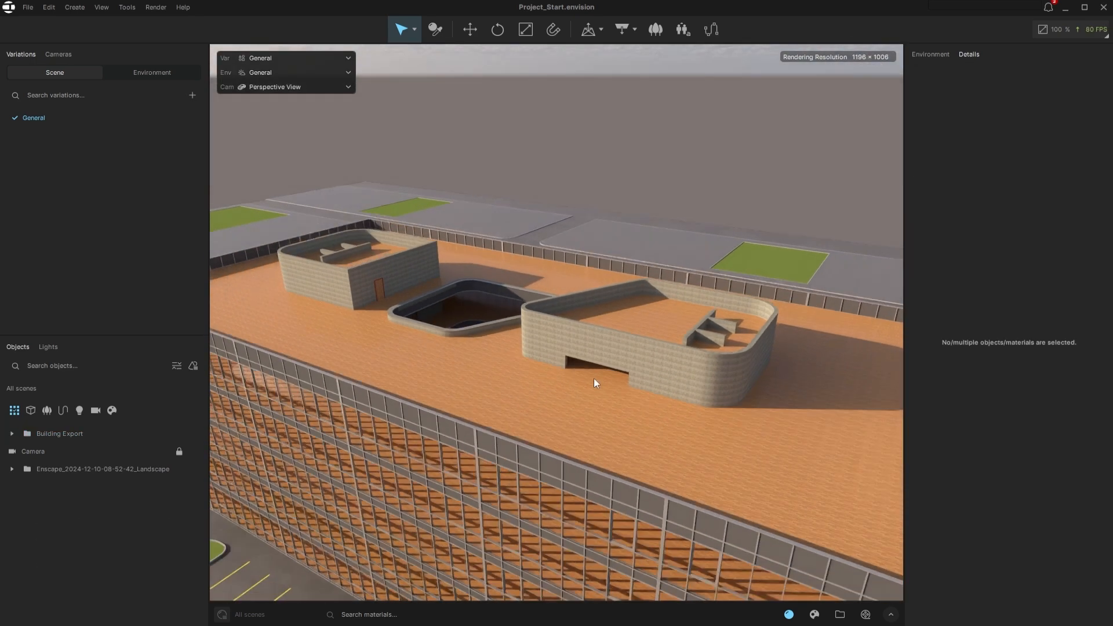
pyautogui.click(60, 434)
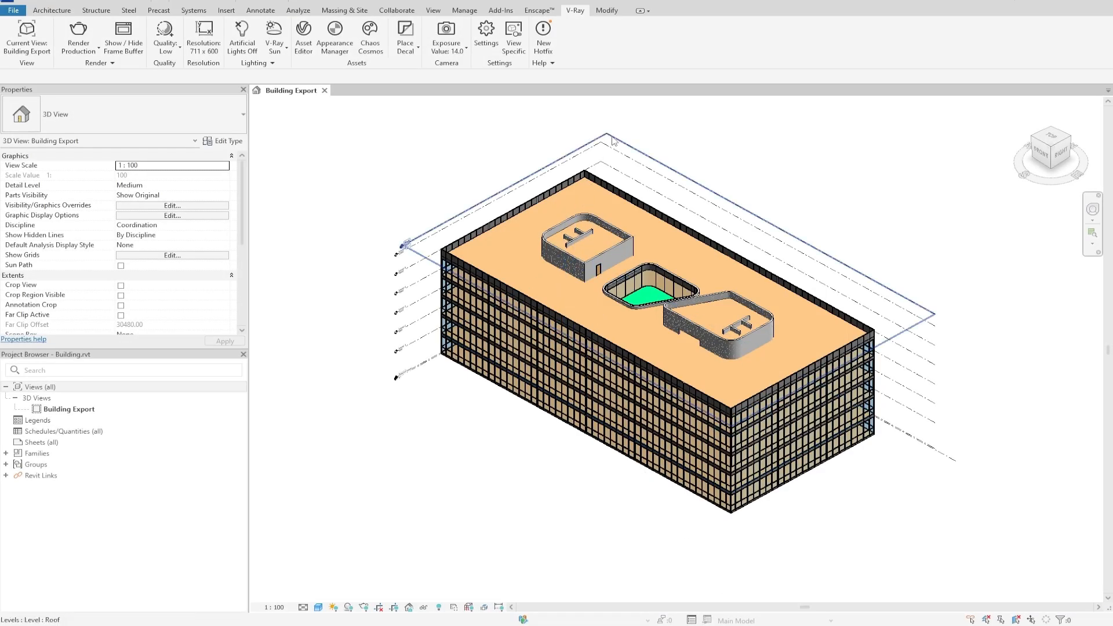
# Export the Revit 3D view as Building Export.vrscene into the Building folder
pyautogui.click(603, 139)
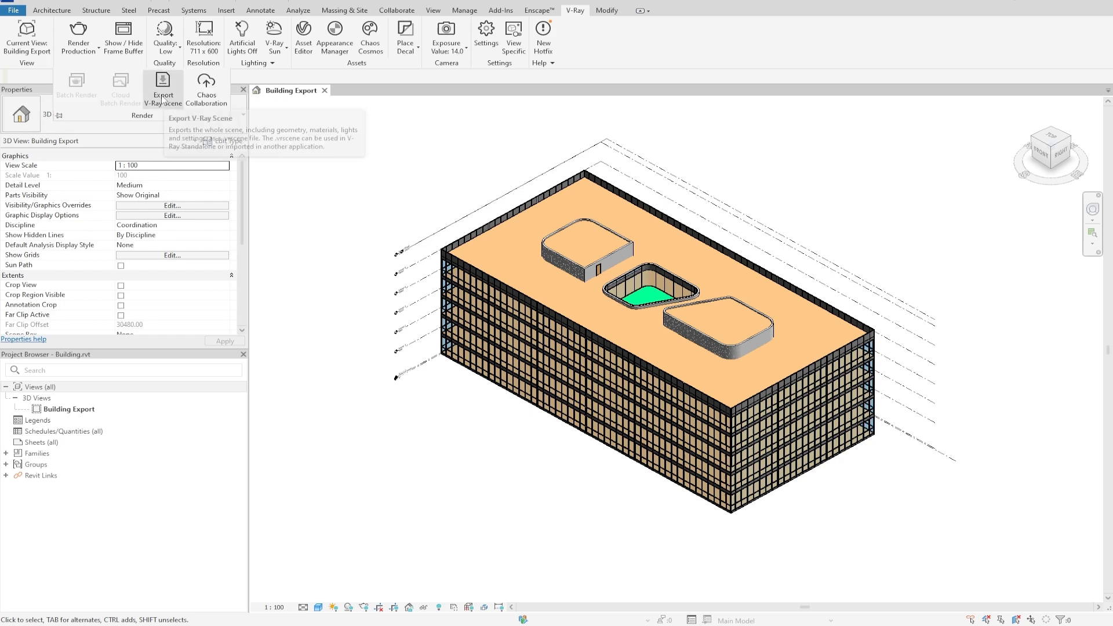
pyautogui.click(163, 83)
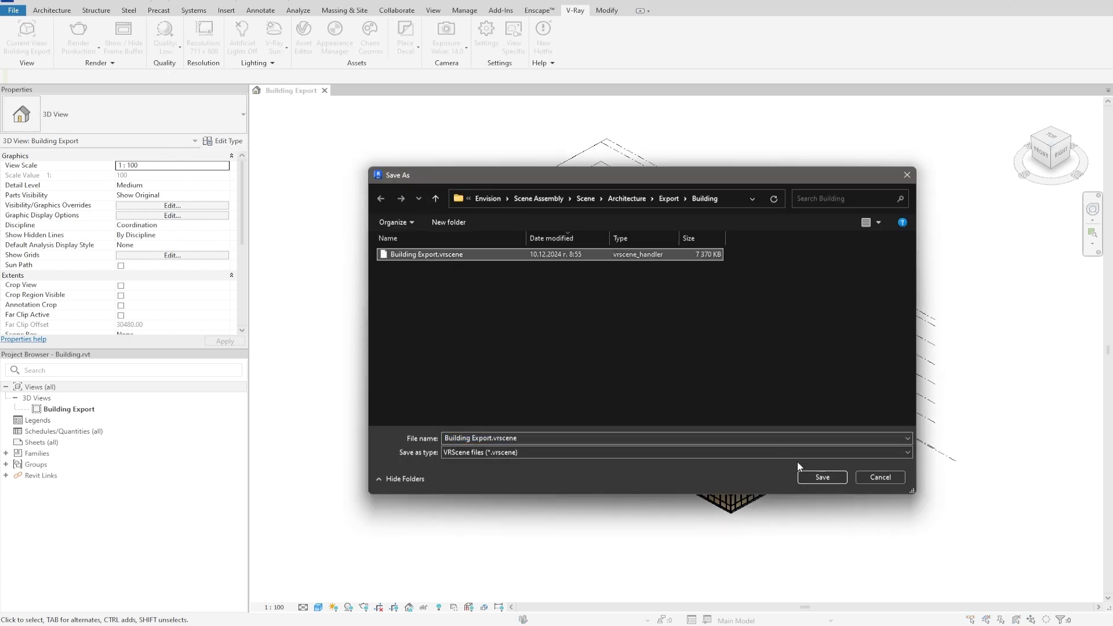
pyautogui.click(821, 476)
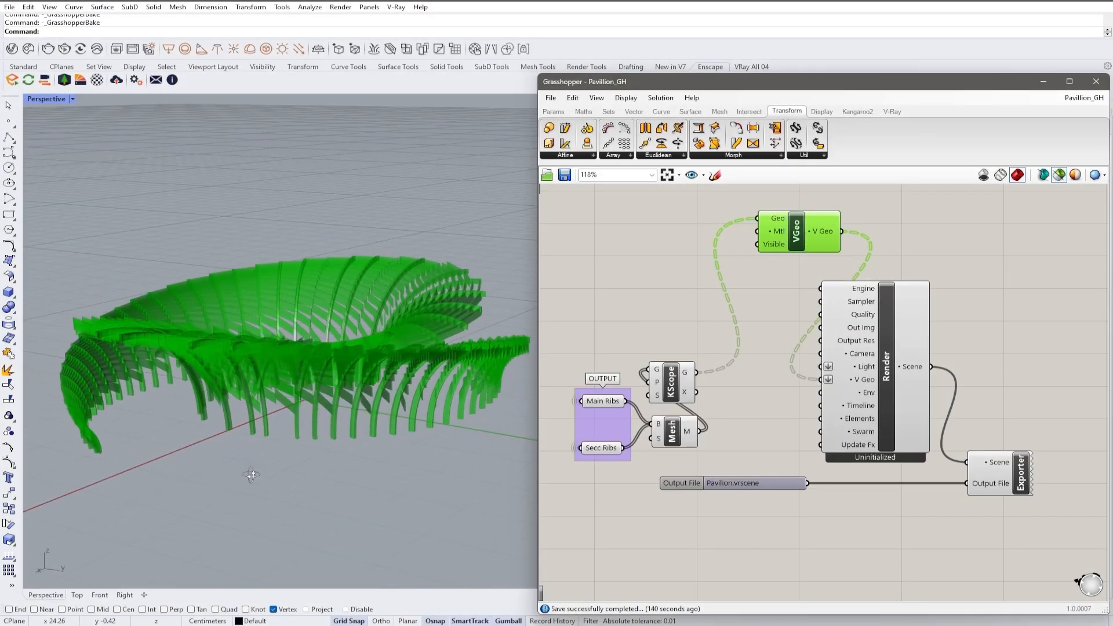
# Switch the viewport back to the scene Camera for a front-on building view
pyautogui.rightClick(1001, 462)
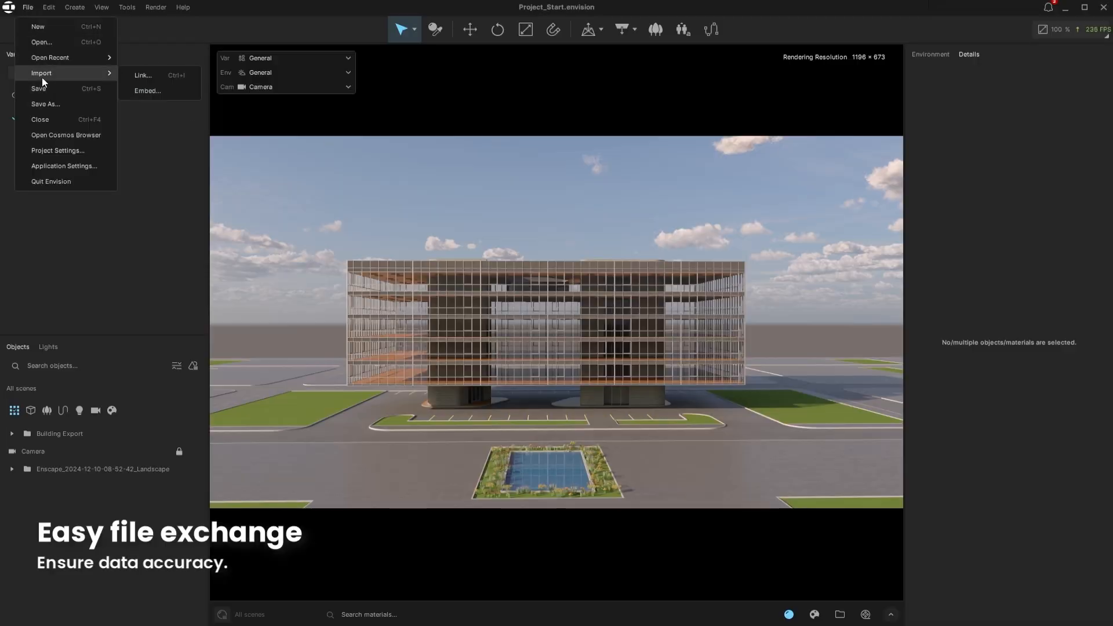
# Link Pavilion.vrscene, then export the city context as a V-Ray scene to the export folder
pyautogui.click(143, 75)
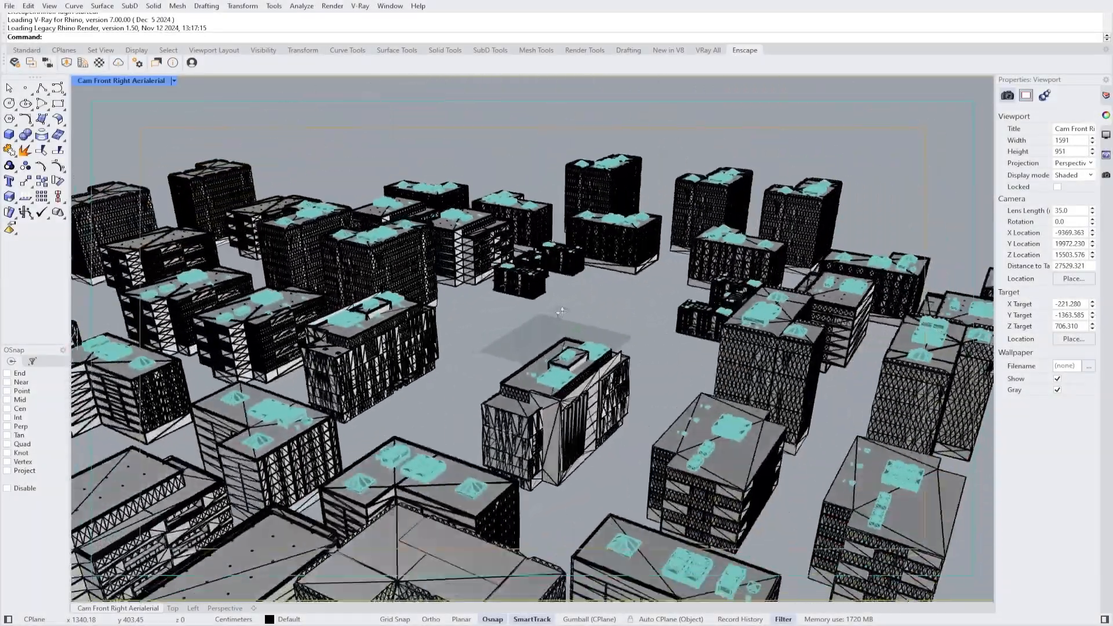
pyautogui.click(360, 6)
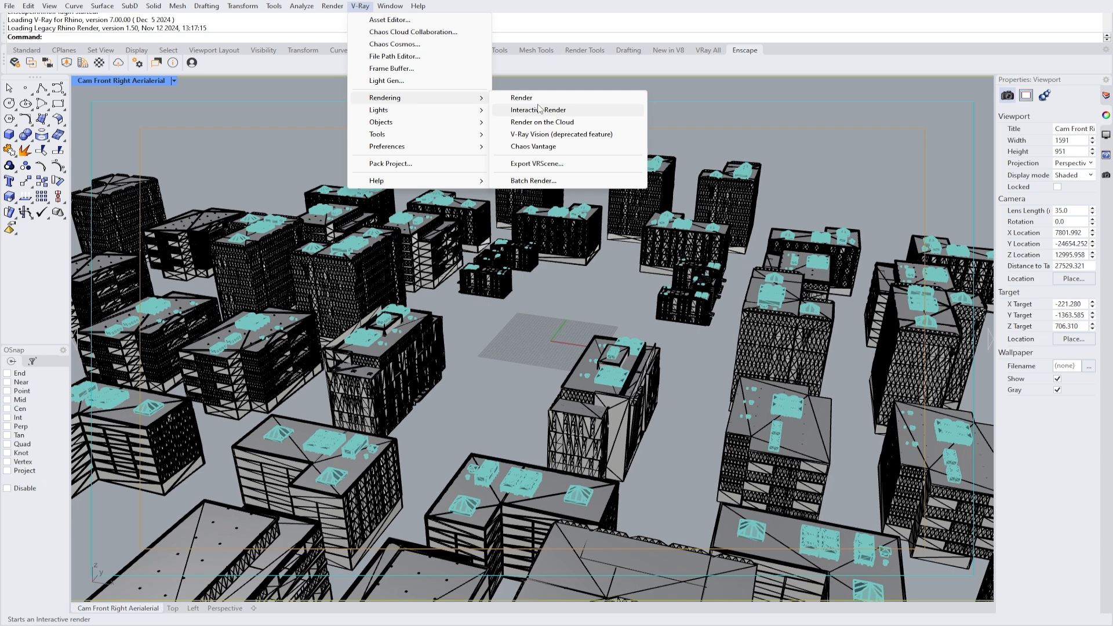
pyautogui.click(537, 163)
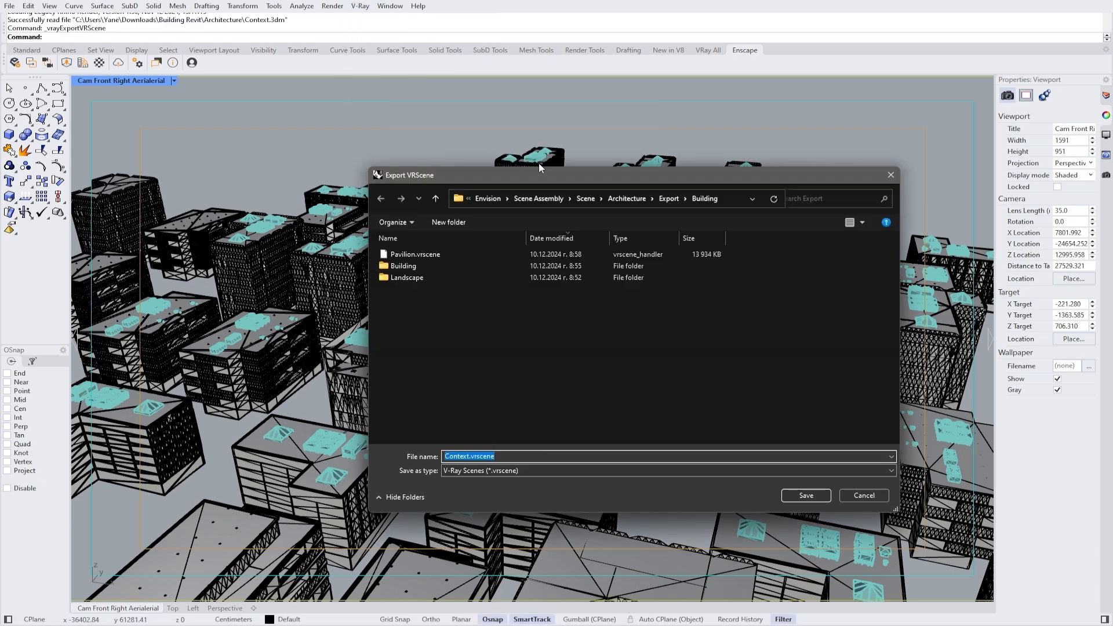
pyautogui.click(805, 495)
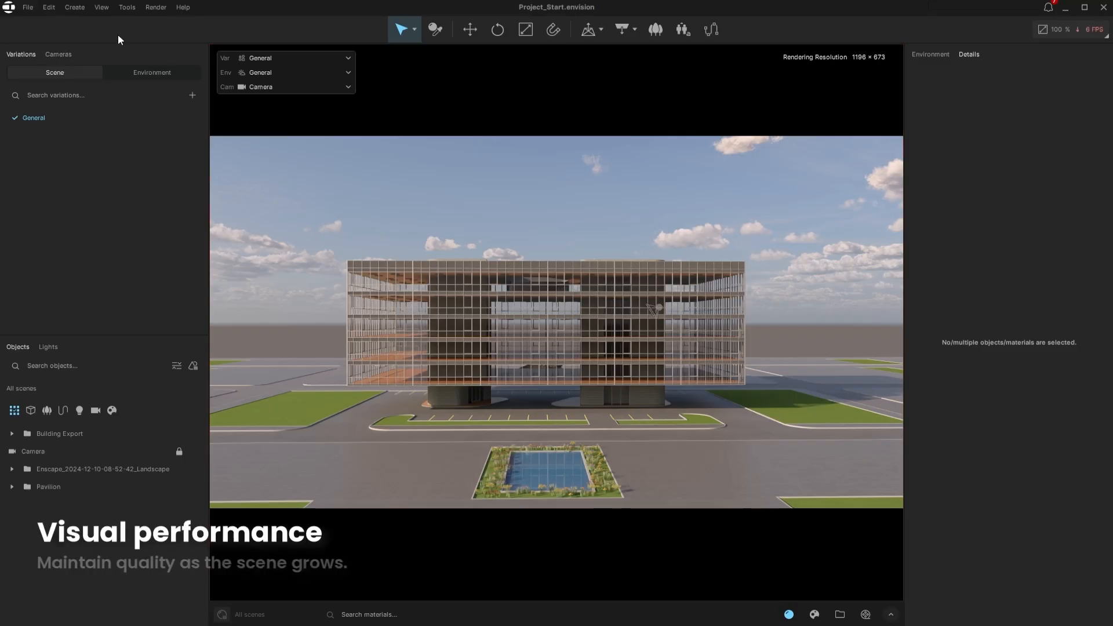
# Link Context.vrscene from the Export folder to add neighbouring towers
pyautogui.click(28, 7)
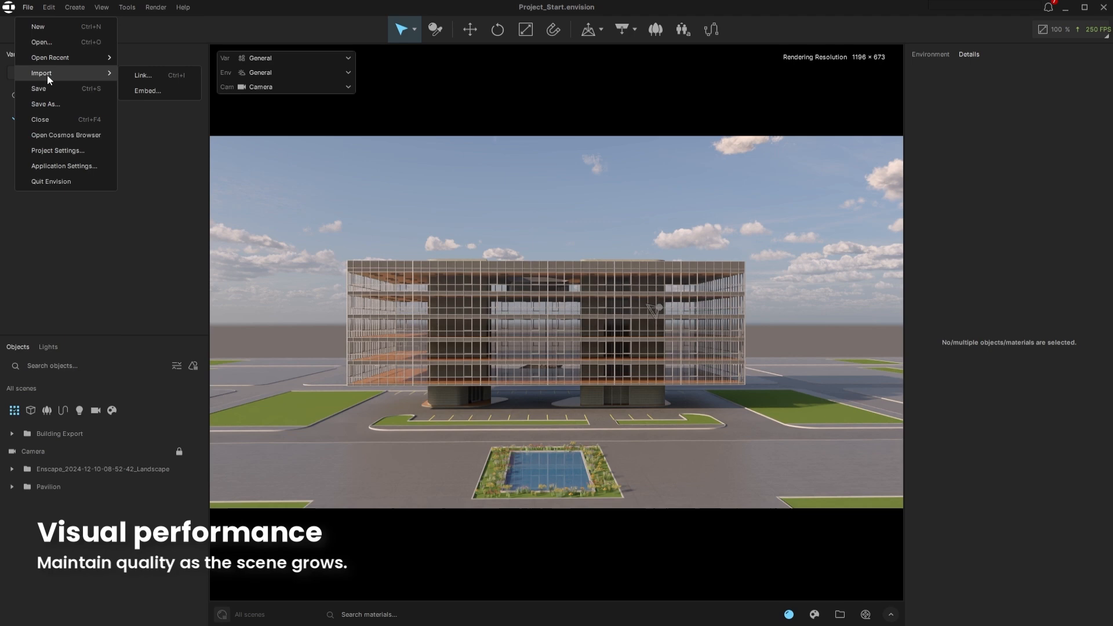
pyautogui.click(143, 75)
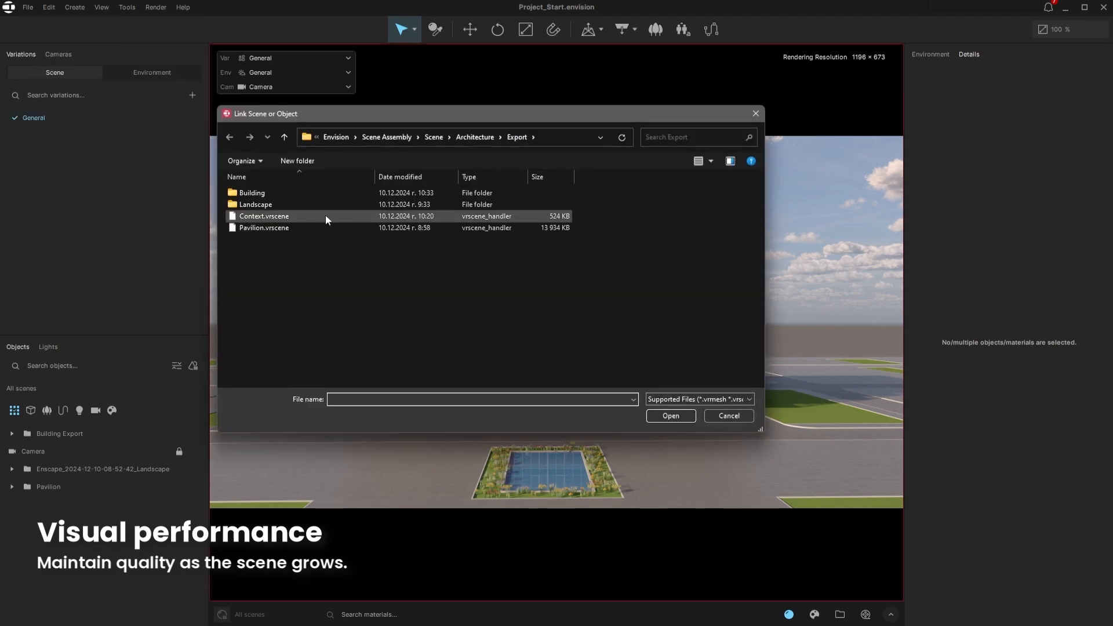
pyautogui.click(263, 215)
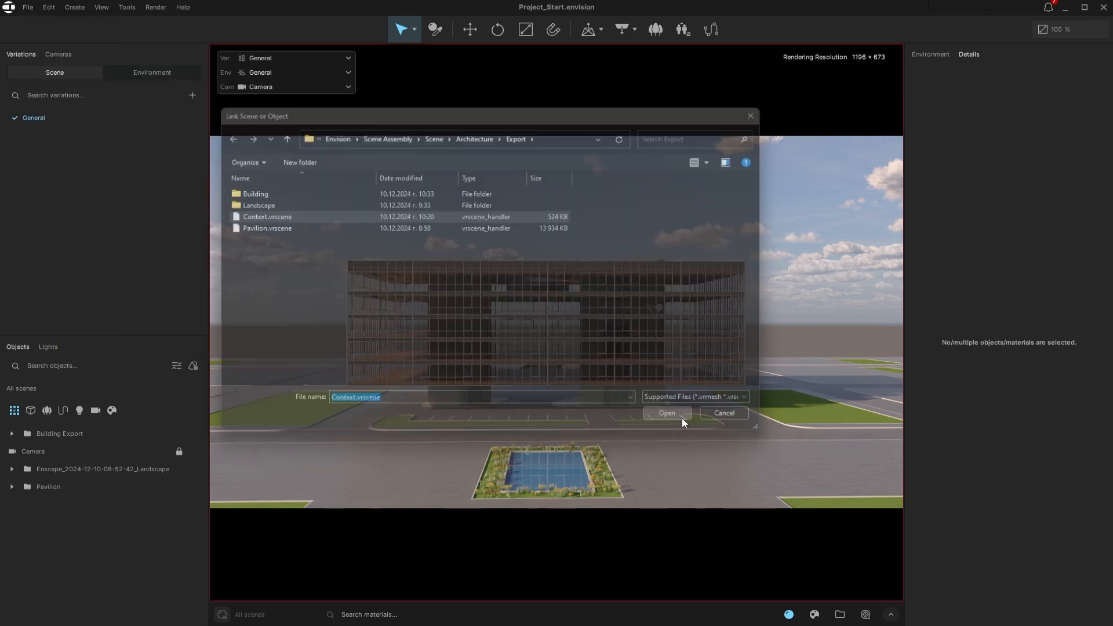
pyautogui.click(665, 414)
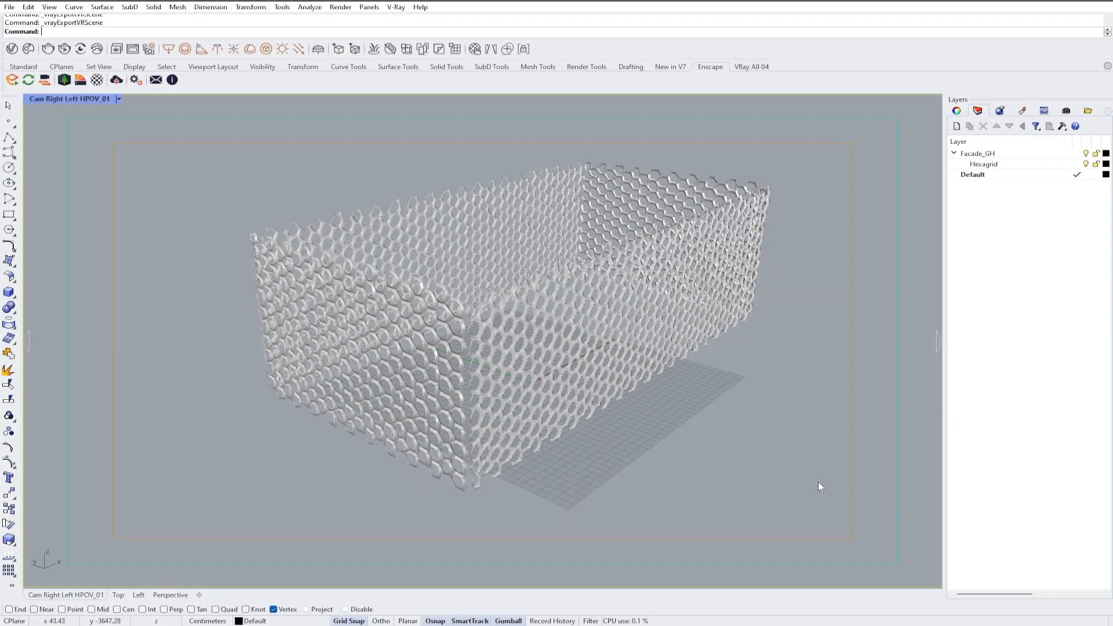
pyautogui.click(395, 6)
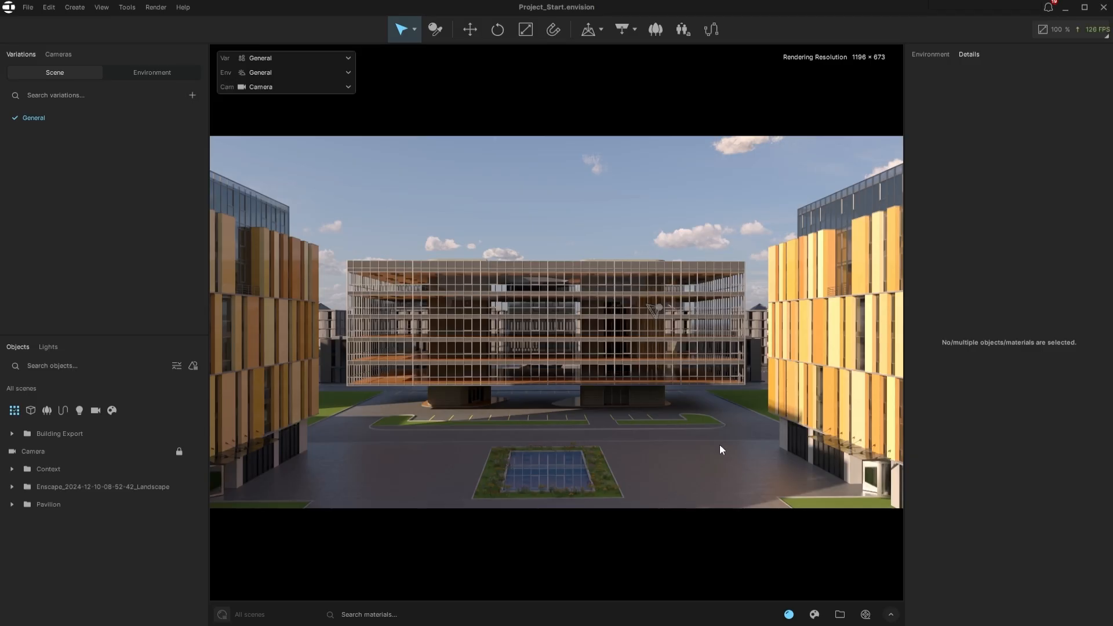
# Link Elevation.vrscene into the neighbourhood project
pyautogui.click(27, 7)
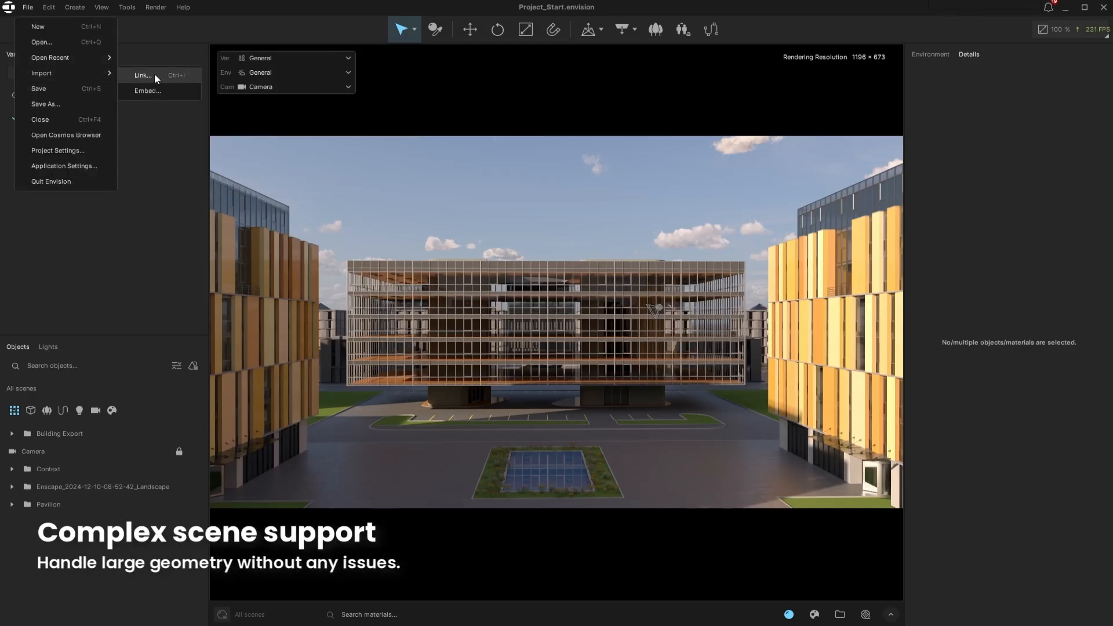
pyautogui.click(143, 76)
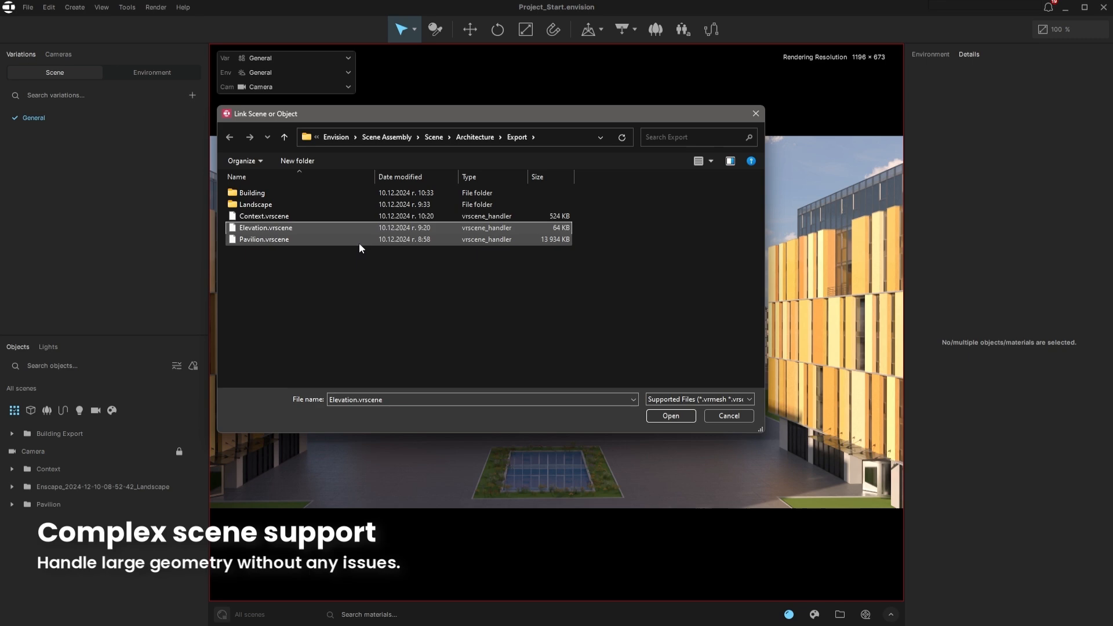
pyautogui.click(668, 416)
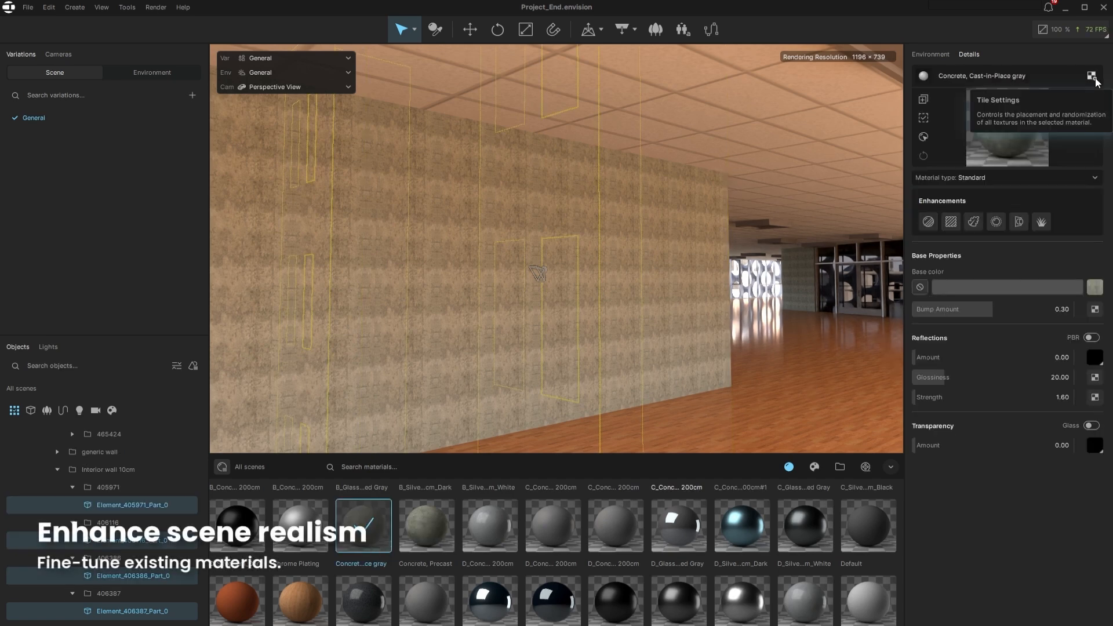
# Add a surface enhancement to the concrete wall material through its texture settings
pyautogui.click(1094, 76)
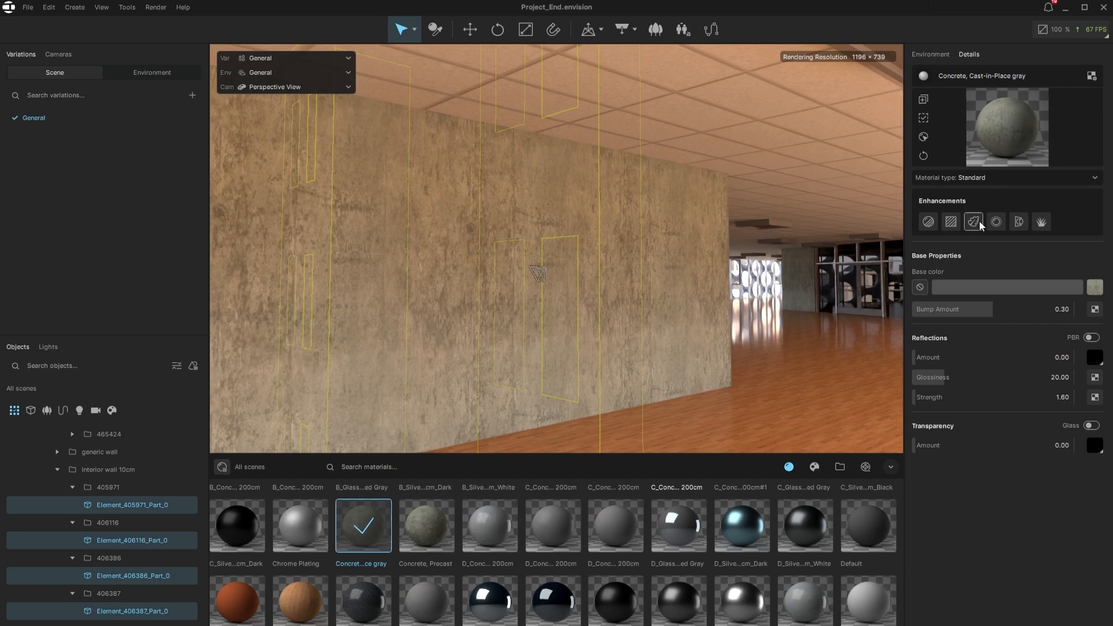
pyautogui.click(994, 357)
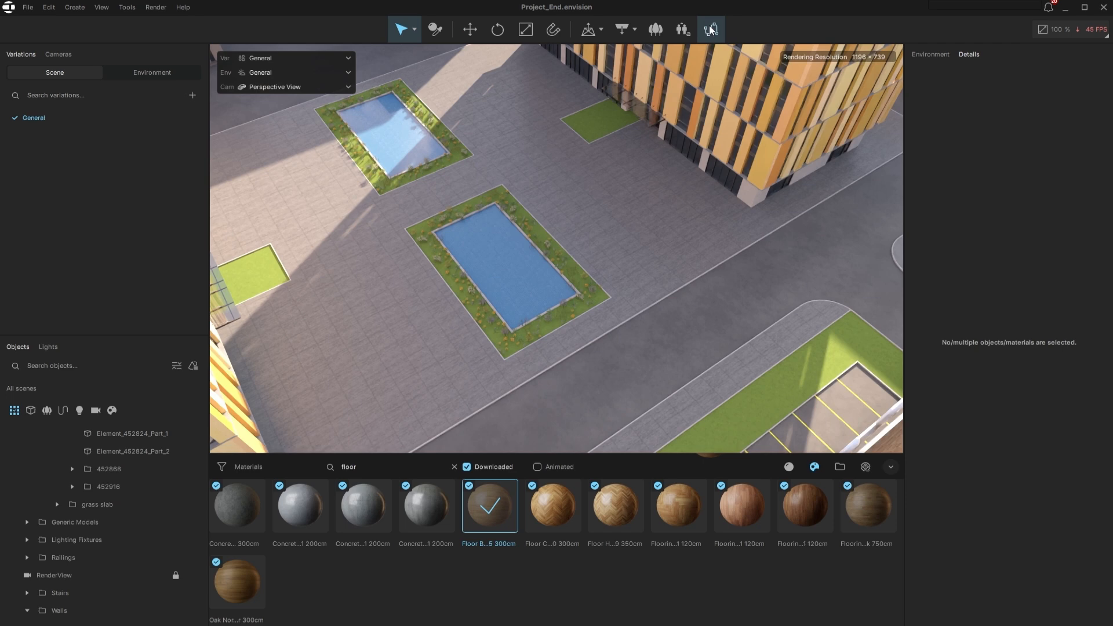
# Draw a multi-corner crowd path around the pools and play the walking animation
pyautogui.click(711, 29)
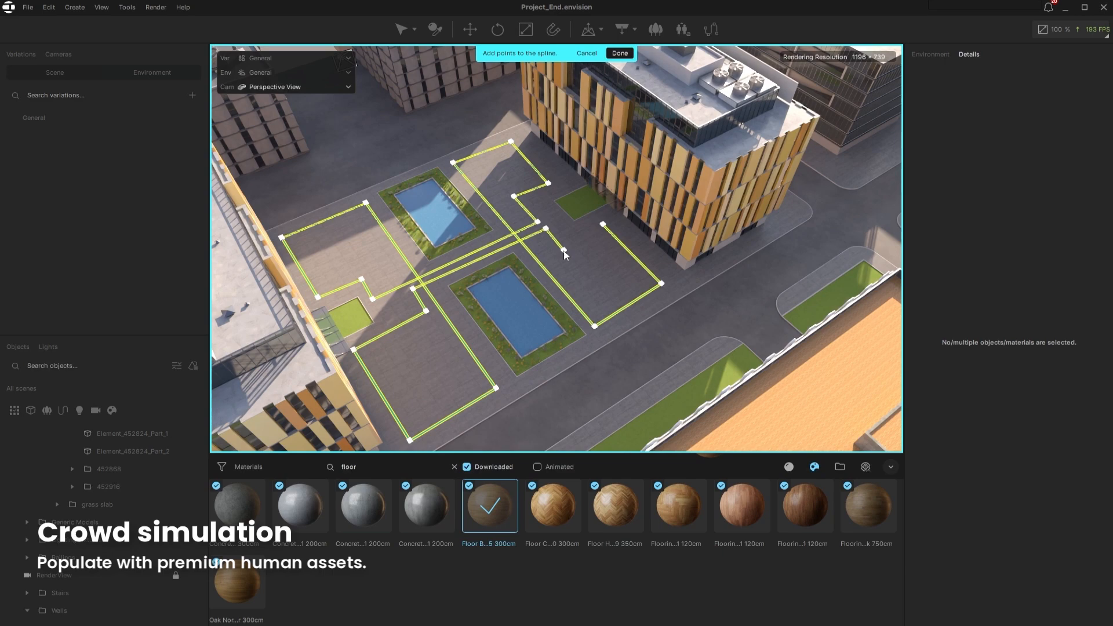
pyautogui.click(619, 52)
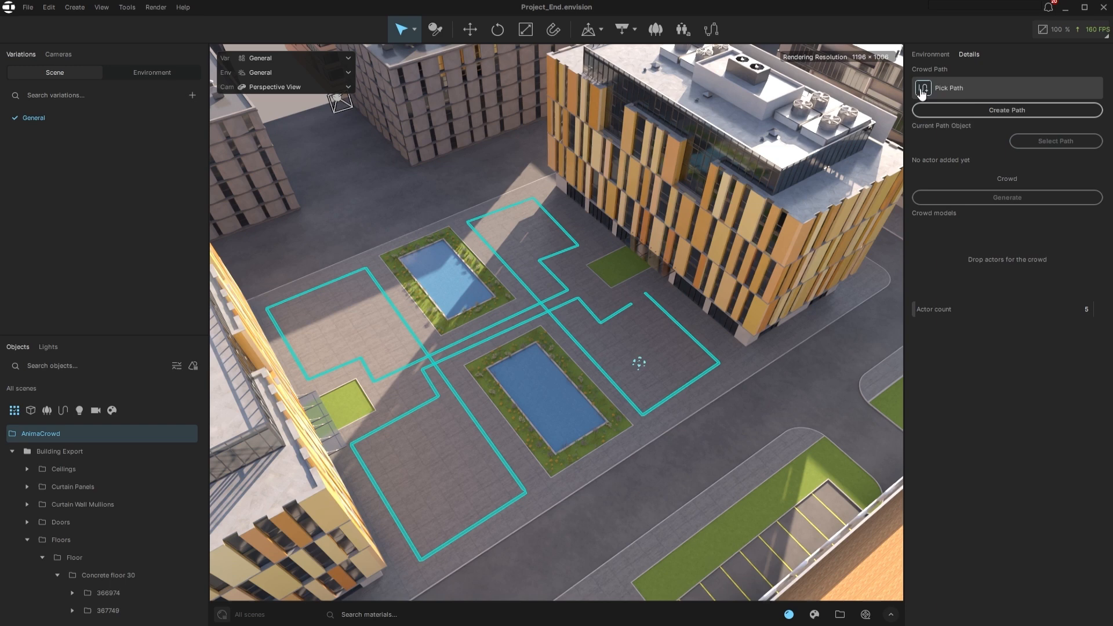
pyautogui.moveTo(628, 323)
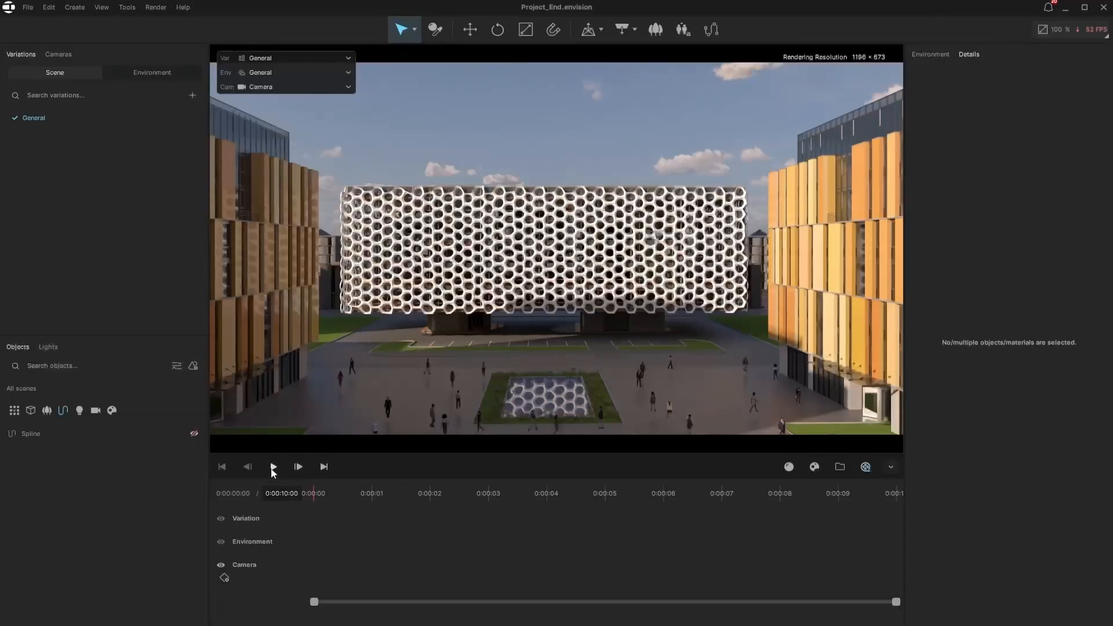
pyautogui.click(272, 466)
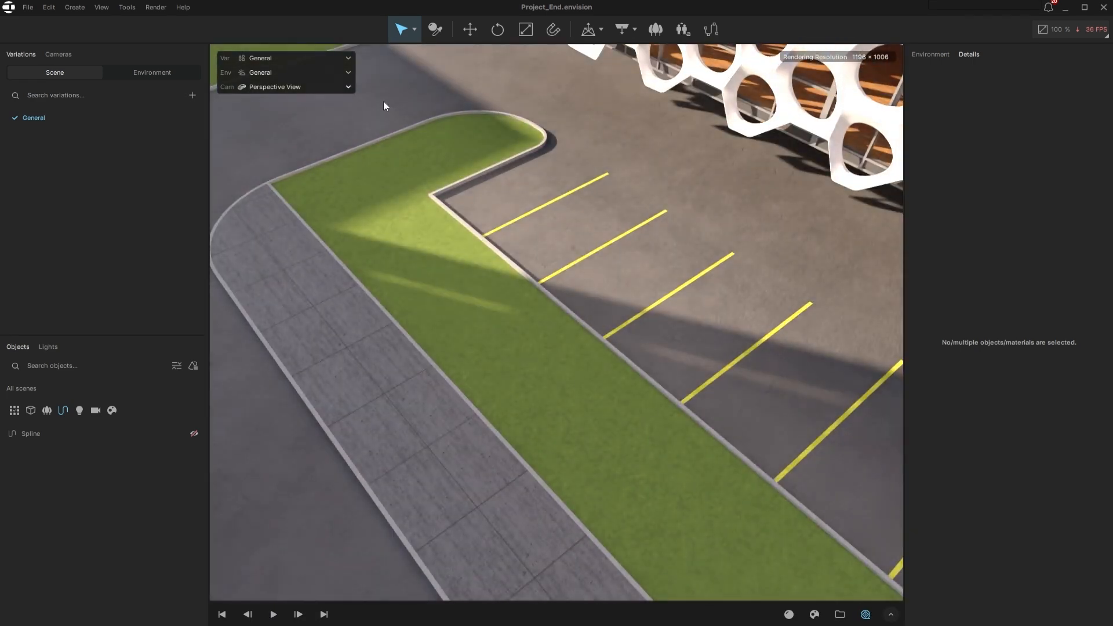
# Draw a spline along the grass strip and scatter Hedge 89-04 over that line
pyautogui.click(710, 29)
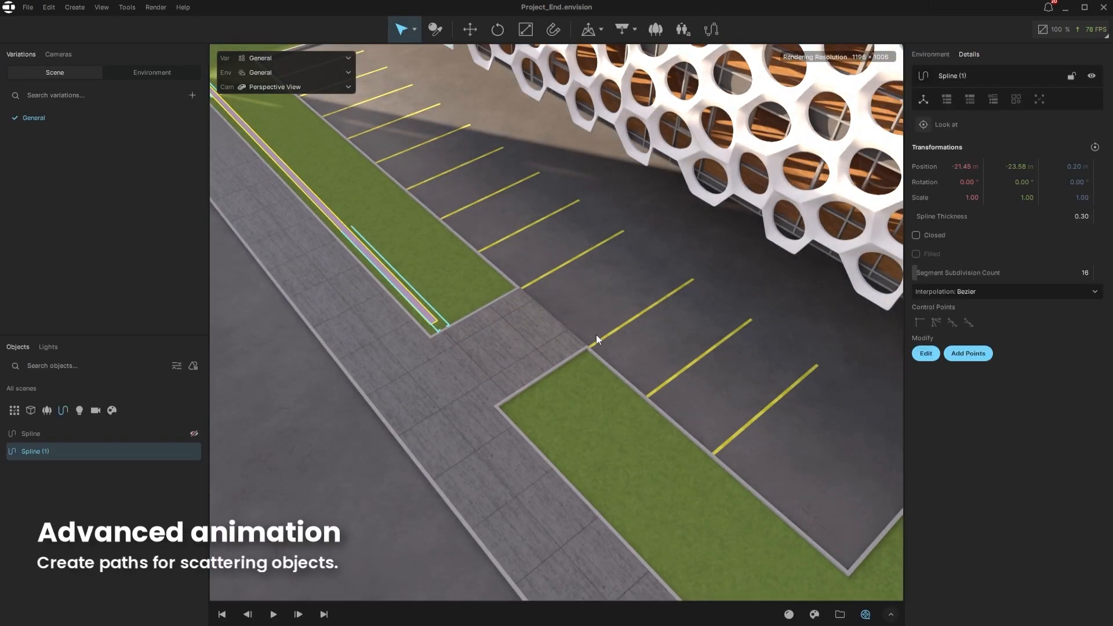
pyautogui.click(654, 29)
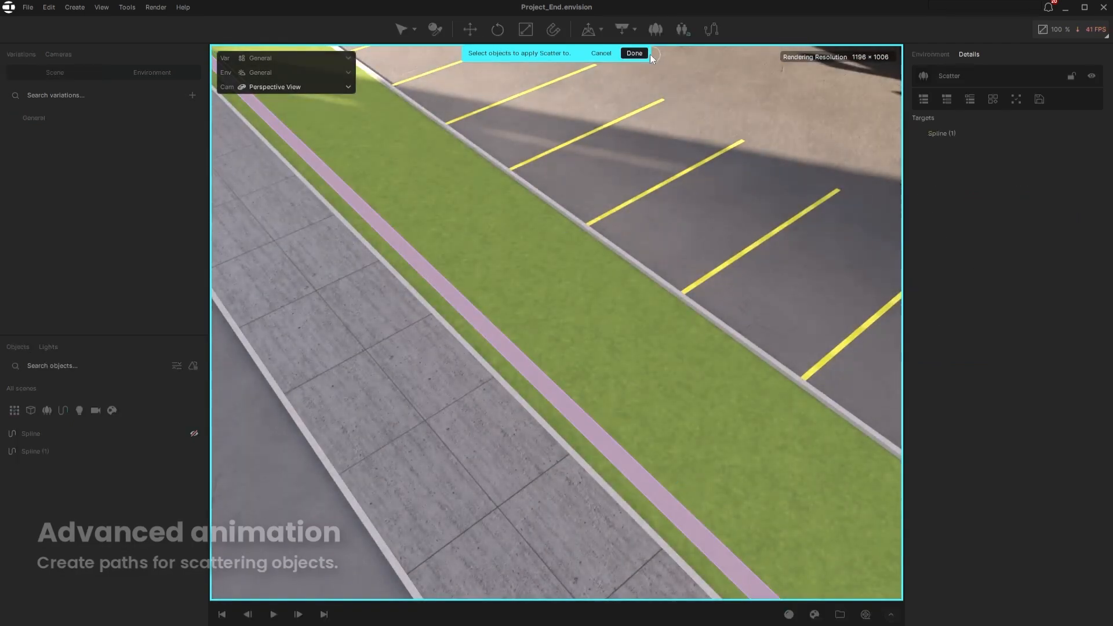
pyautogui.click(632, 53)
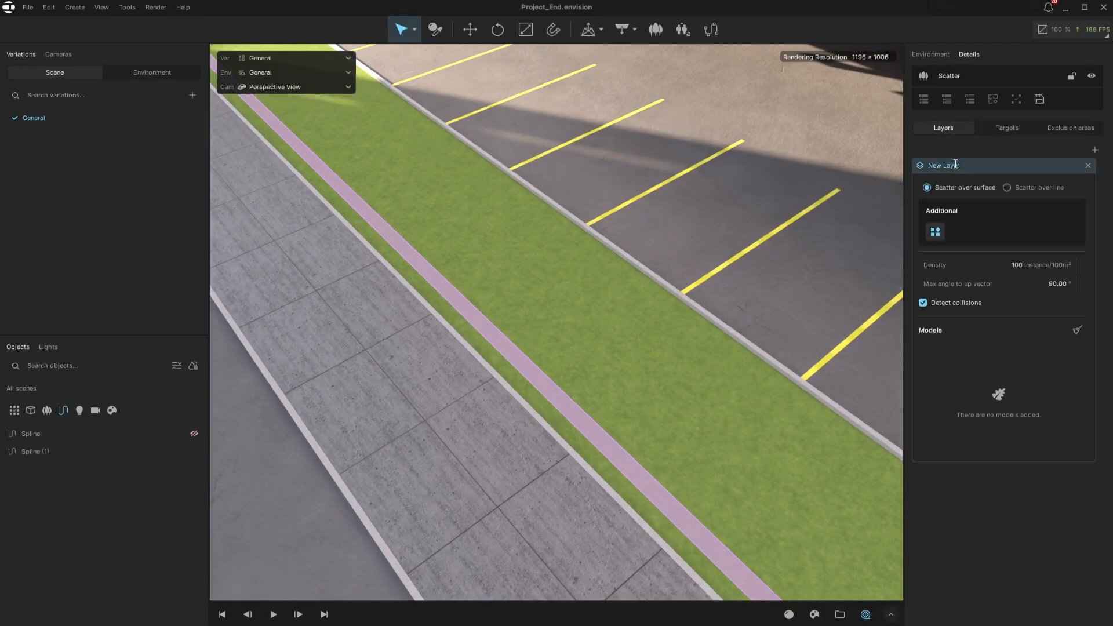
pyautogui.click(1008, 187)
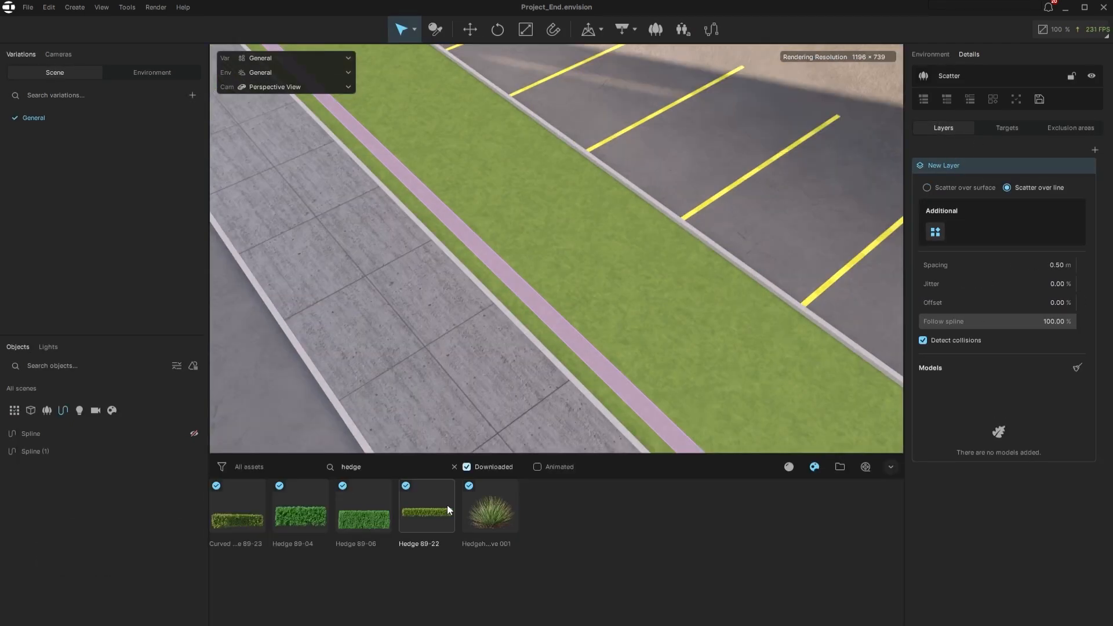
pyautogui.moveTo(299, 511)
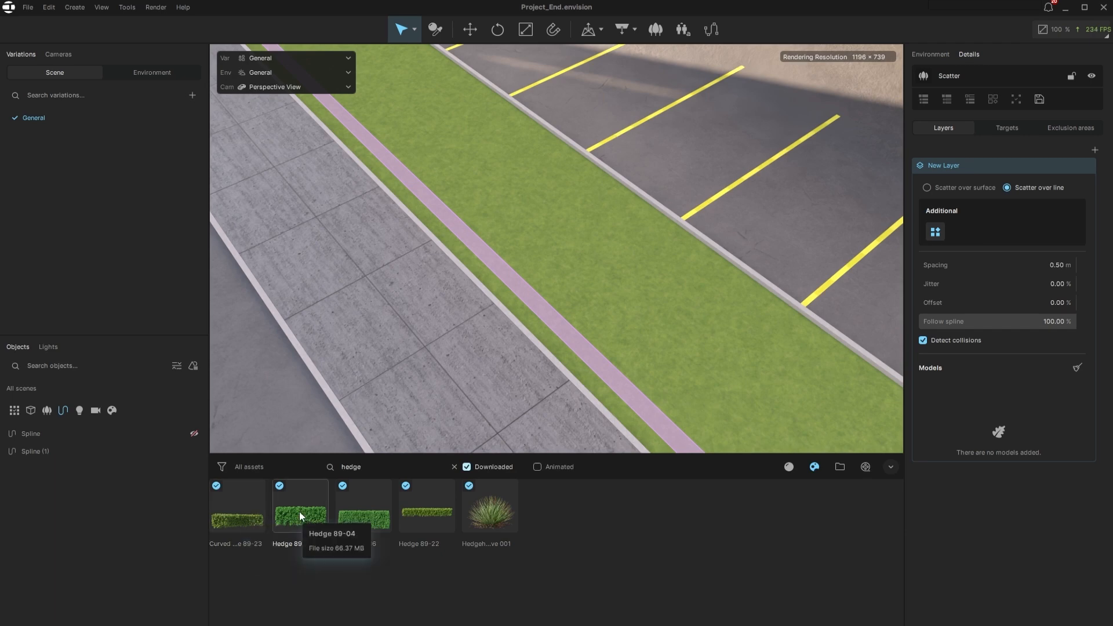
pyautogui.click(299, 505)
pyautogui.write('grass')
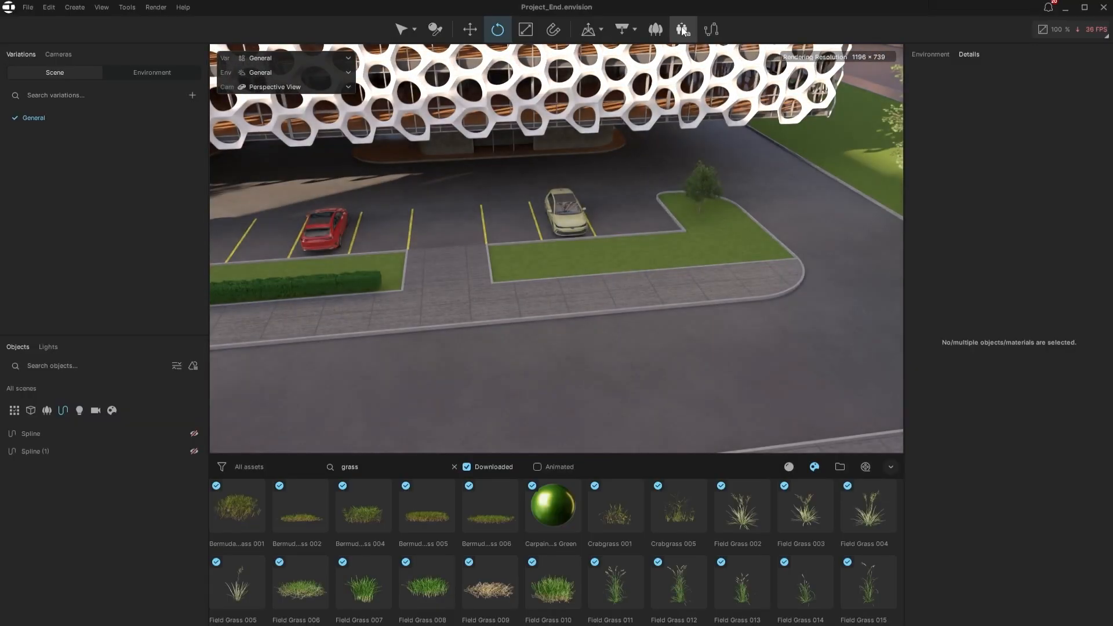
# Add a new Scatter on the lawns and adjust its layer settings for Field Grass 010
pyautogui.click(654, 29)
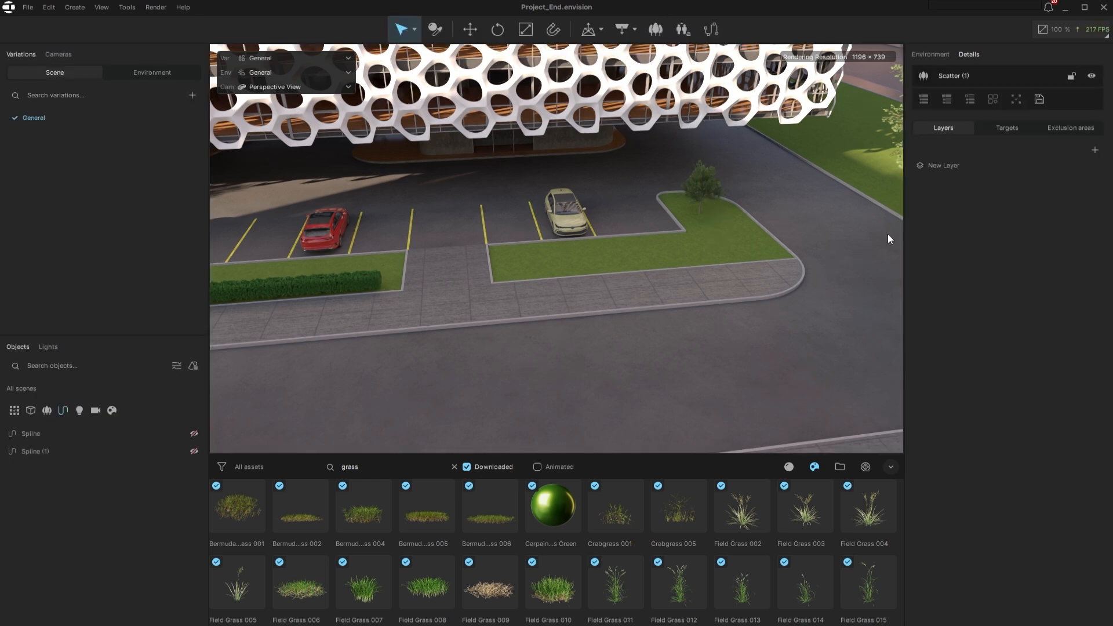
pyautogui.click(945, 165)
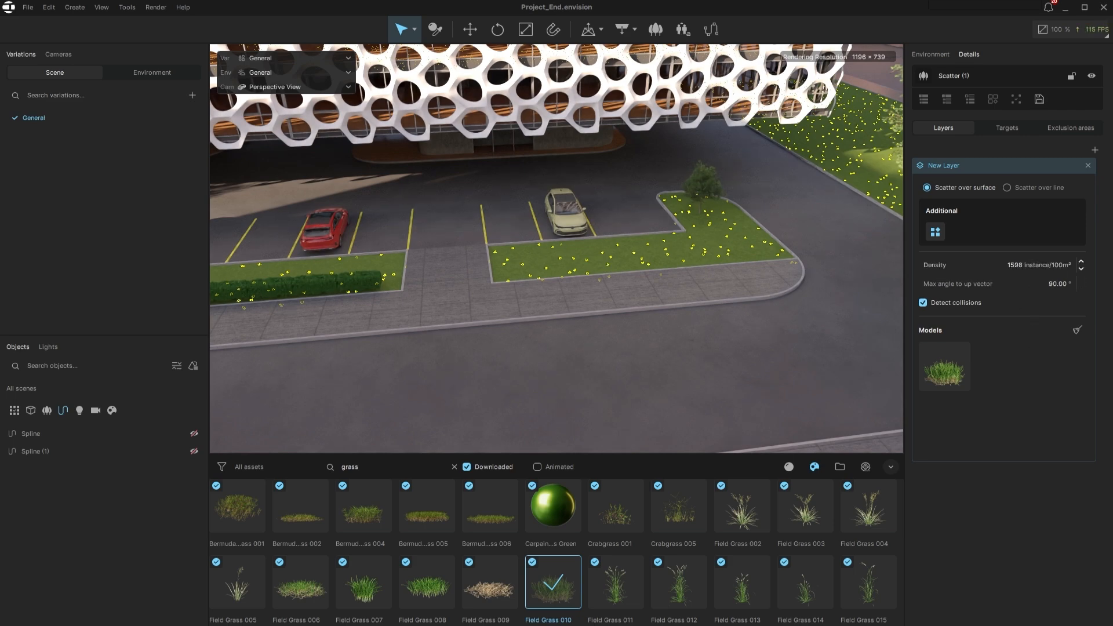
pyautogui.click(923, 302)
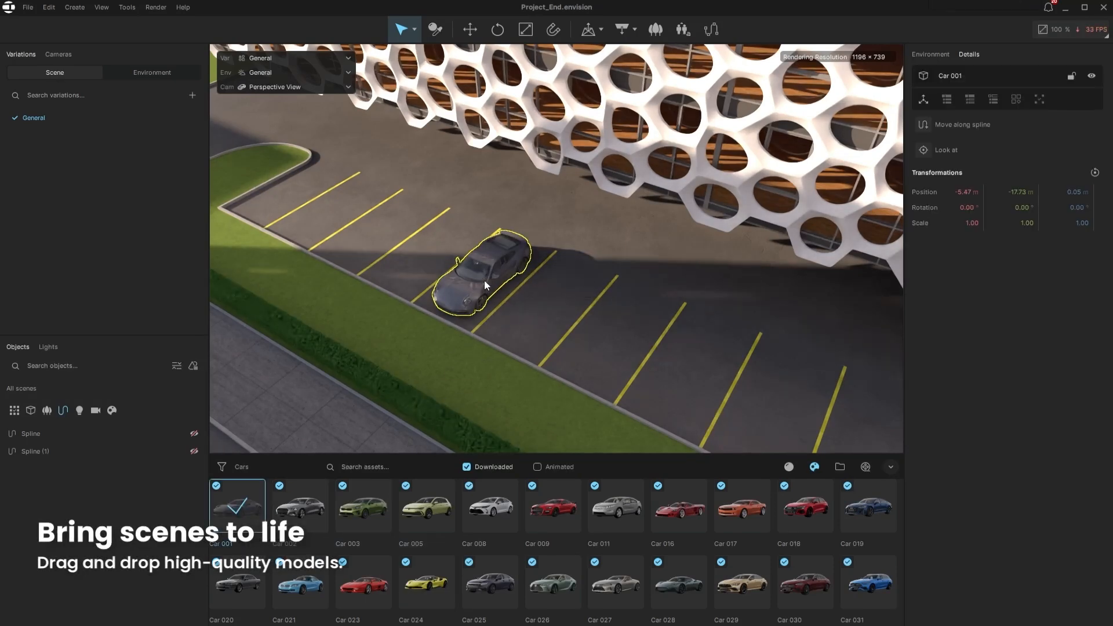
# Place Car 001 in a parking space and Bench 001 and Bin 001 beside the pool
pyautogui.click(363, 506)
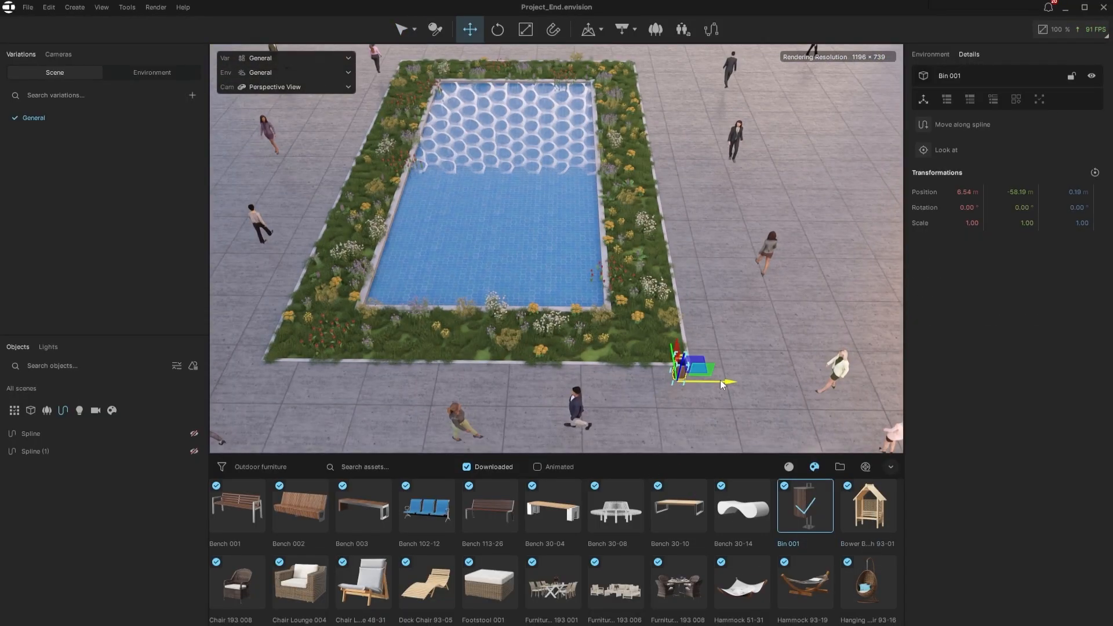
pyautogui.click(236, 506)
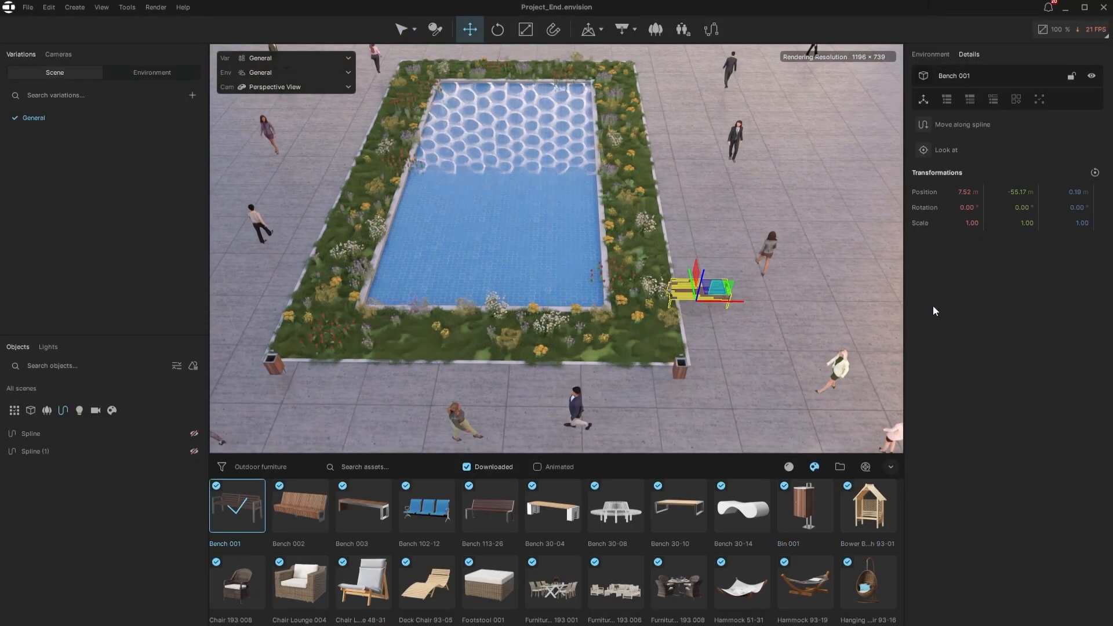
pyautogui.click(614, 505)
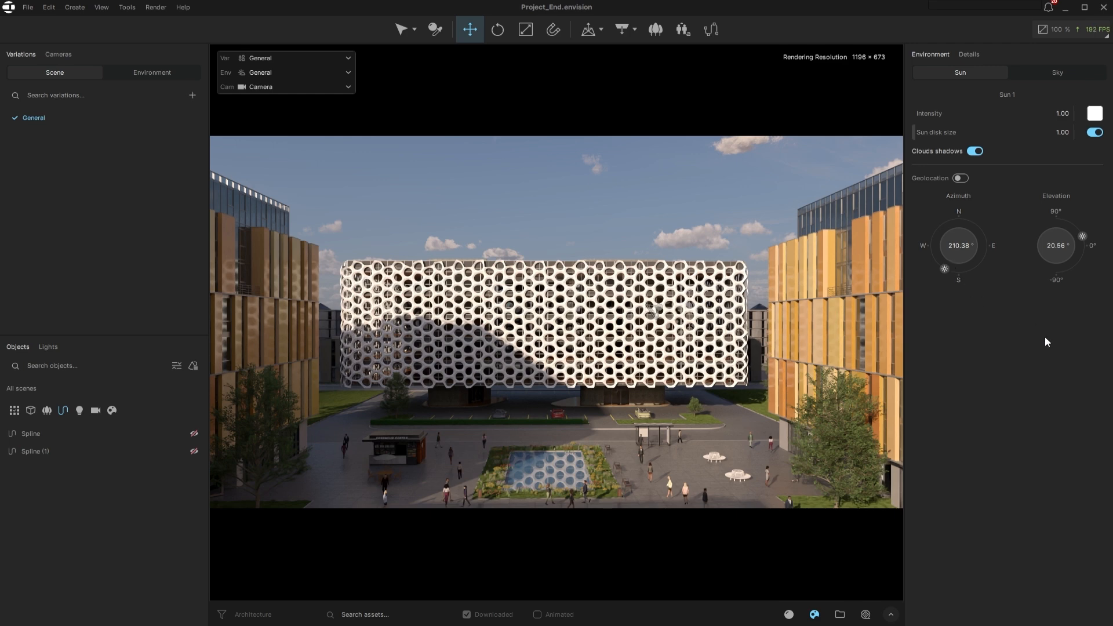
# Review the sky and cloud settings, then bring up the saved cameras list
pyautogui.click(1056, 73)
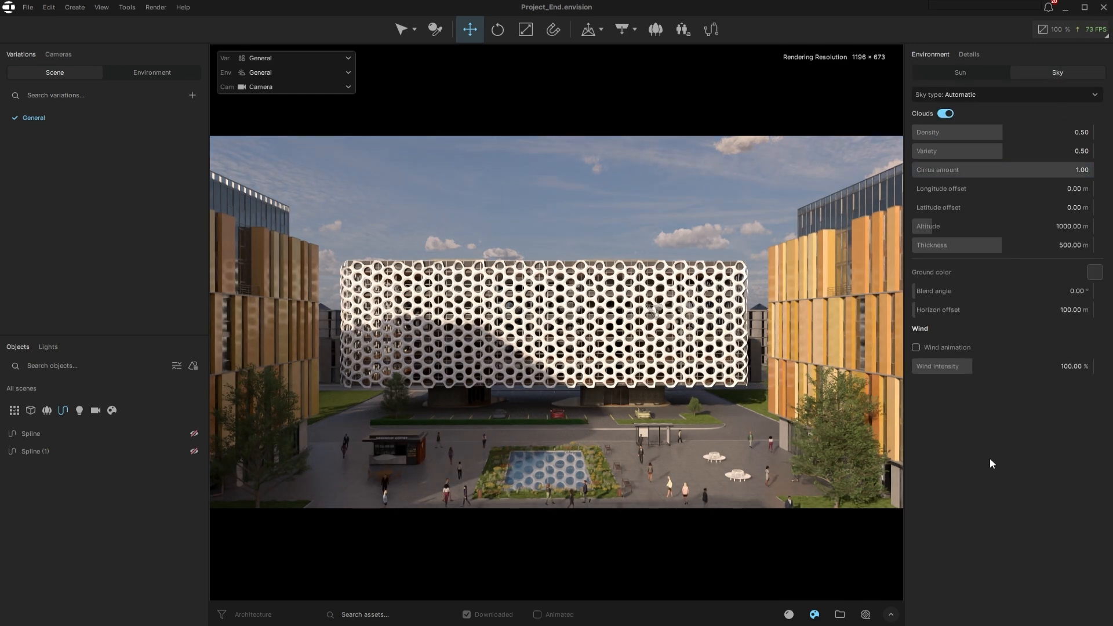
pyautogui.click(57, 54)
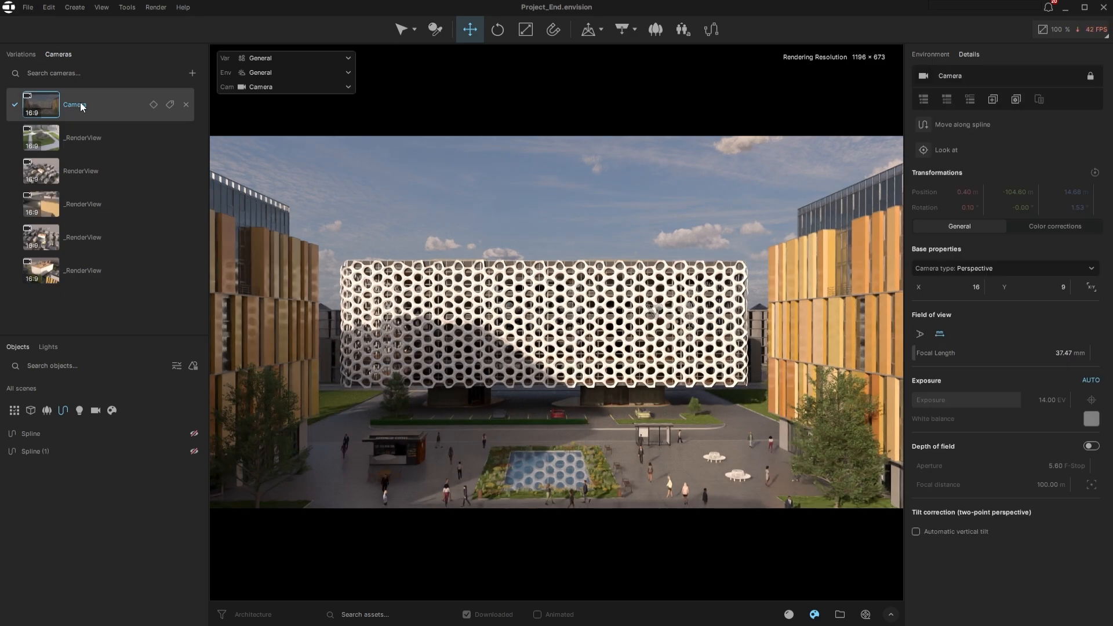
# Select the main Camera and adjust its Hable filmic tonemap shoulder strength
pyautogui.click(1054, 226)
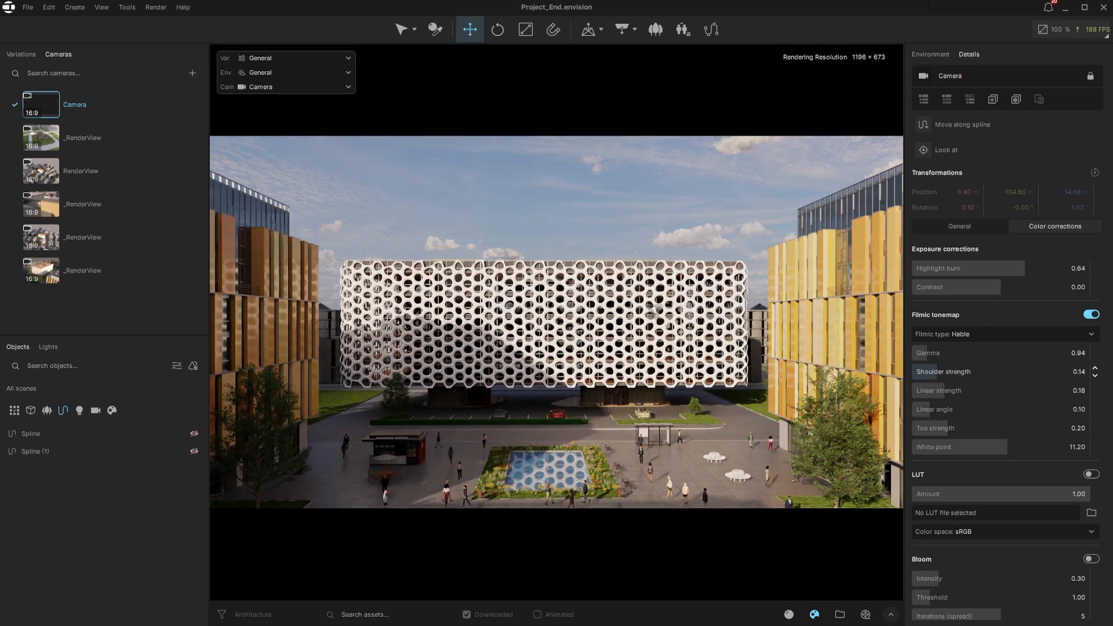
pyautogui.click(1093, 370)
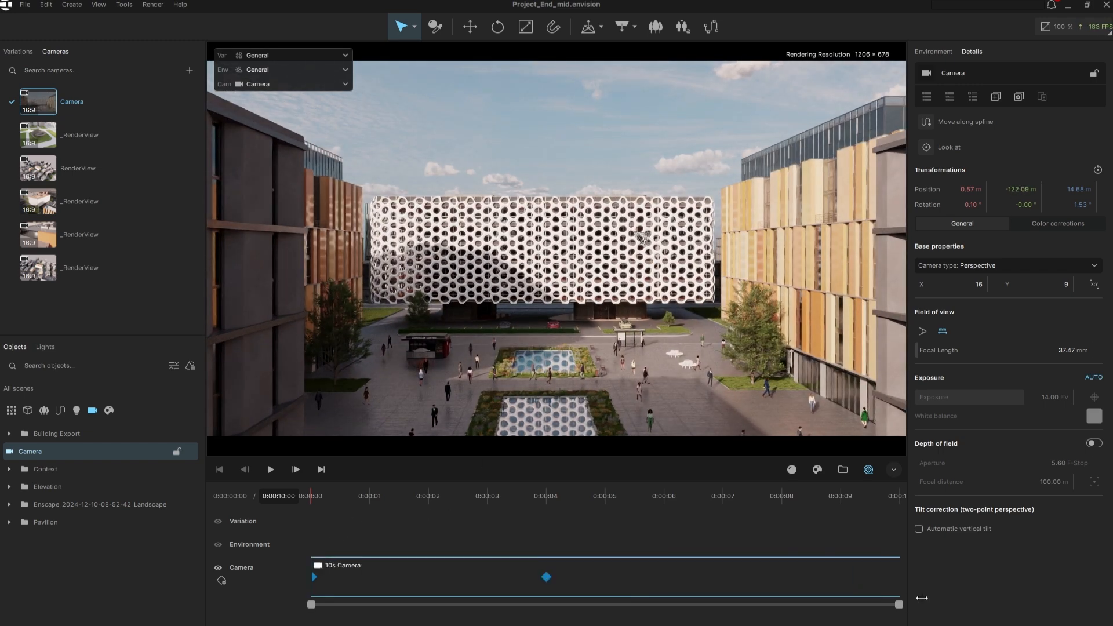
# Add a camera keyframe to the 10s clip, then pause the preview
pyautogui.click(270, 469)
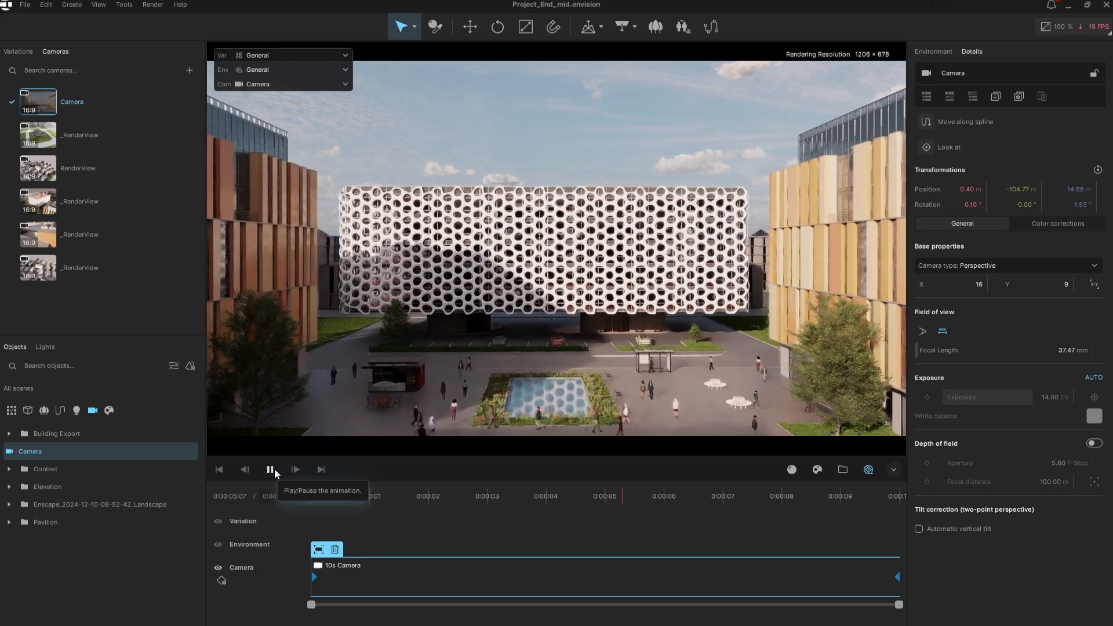
pyautogui.click(155, 5)
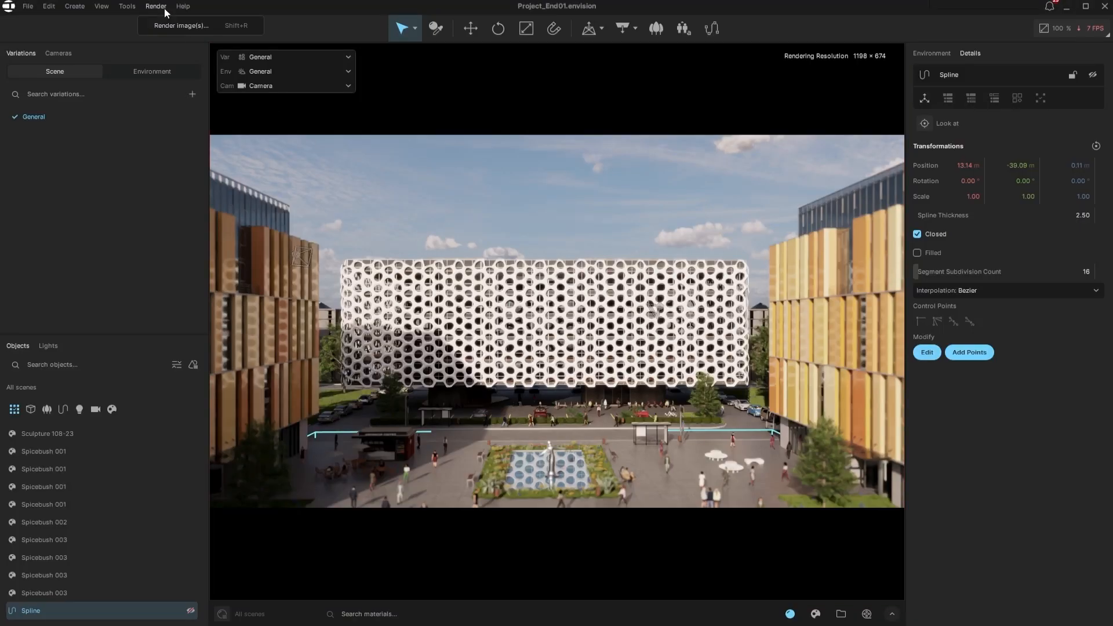
# Set up an image sequence render at 1080p with Ultra quality
pyautogui.click(182, 25)
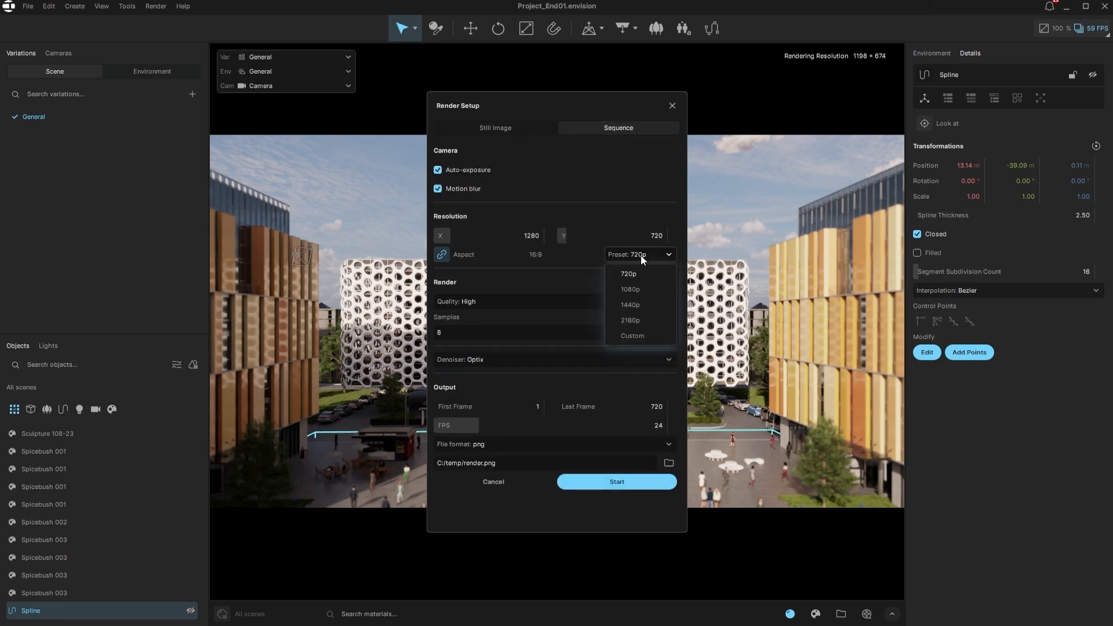
pyautogui.click(629, 289)
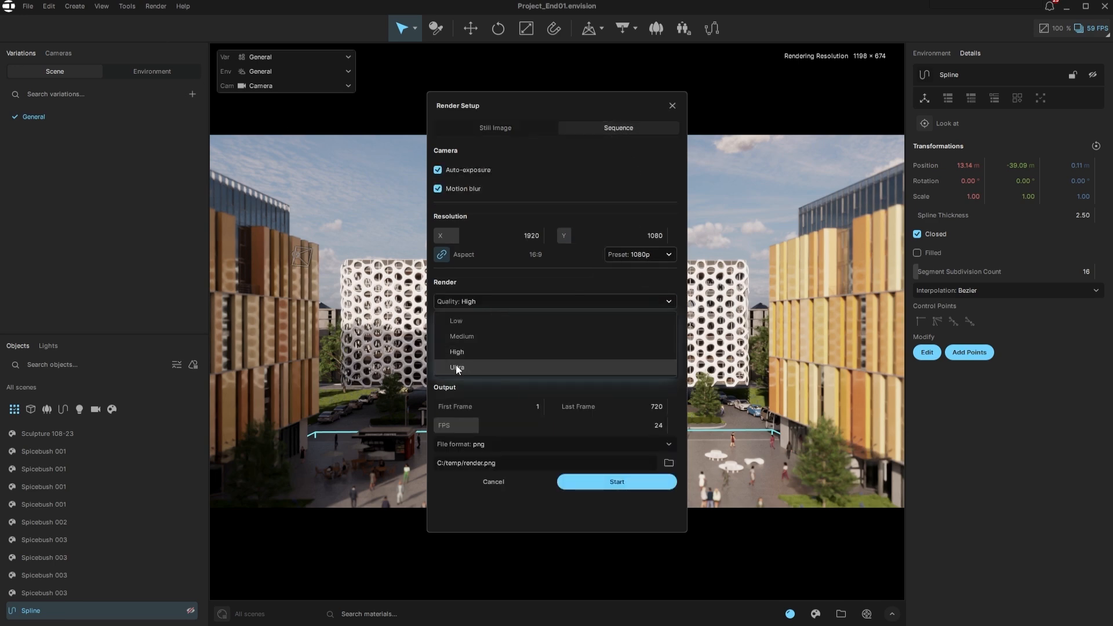
pyautogui.click(456, 366)
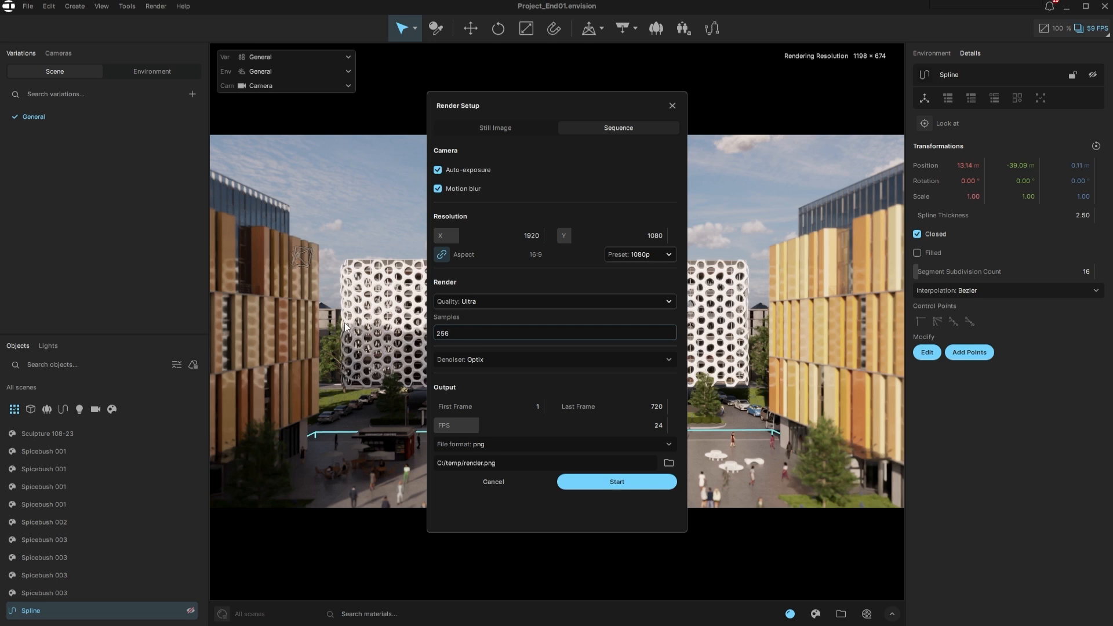